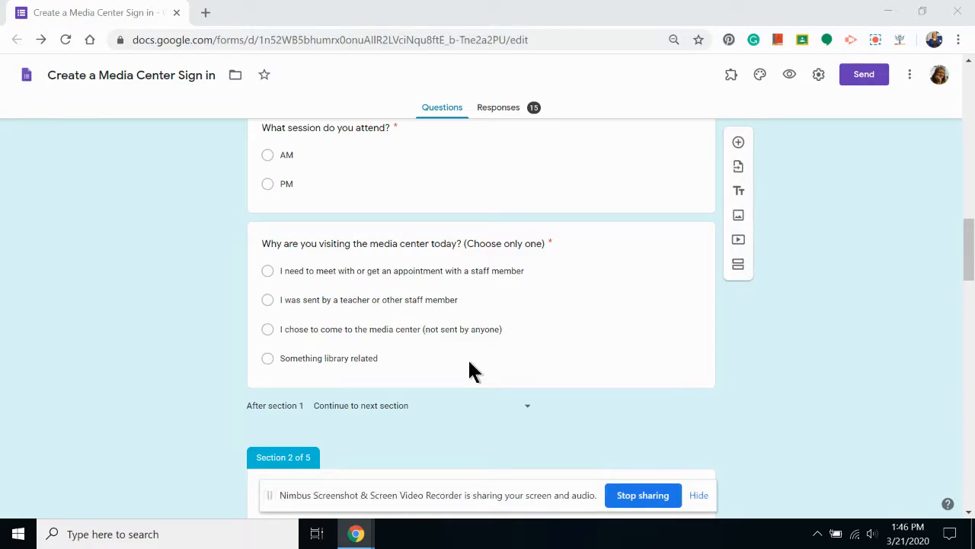
# Step: Scroll down to the visit questions and toggle the short-note answer's Required switch
pyautogui.scroll(-3)
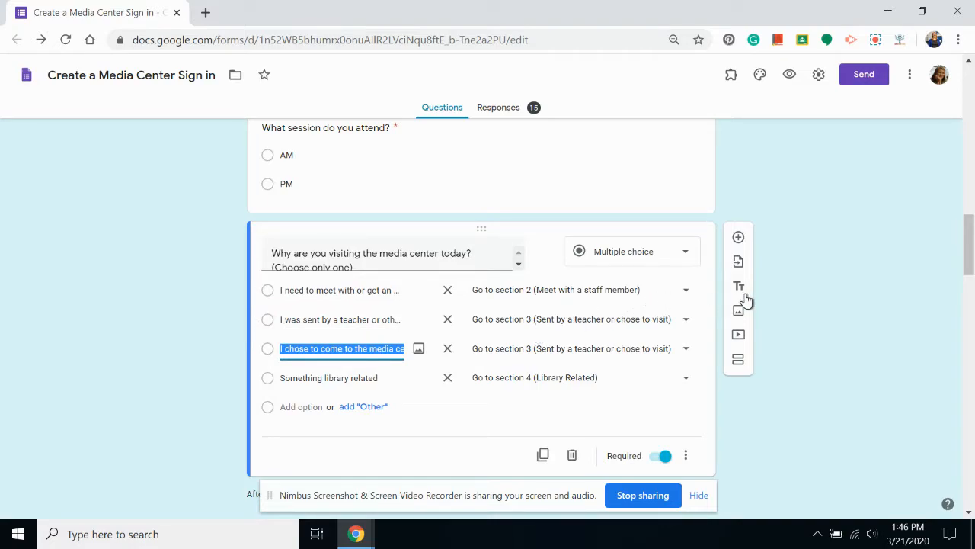
pyautogui.moveTo(750, 302)
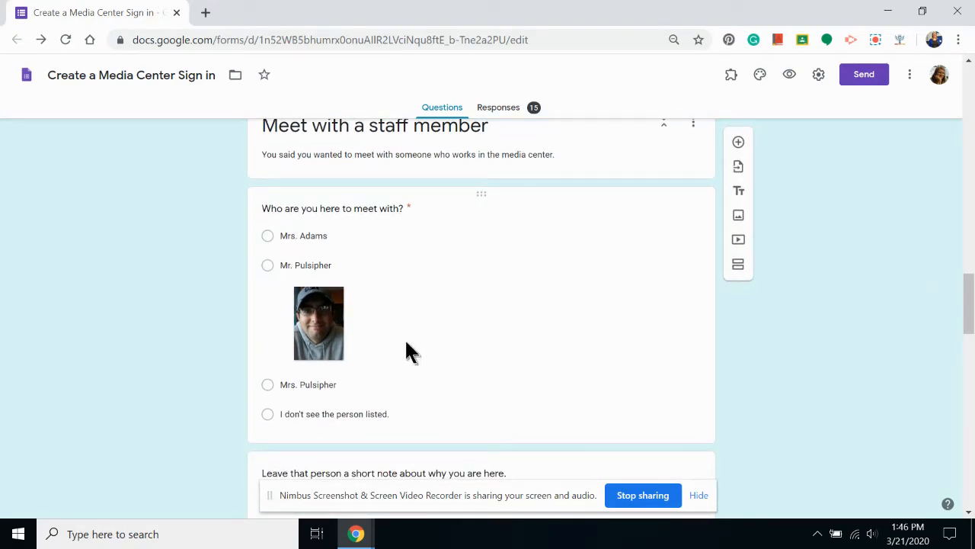
pyautogui.moveTo(404, 347)
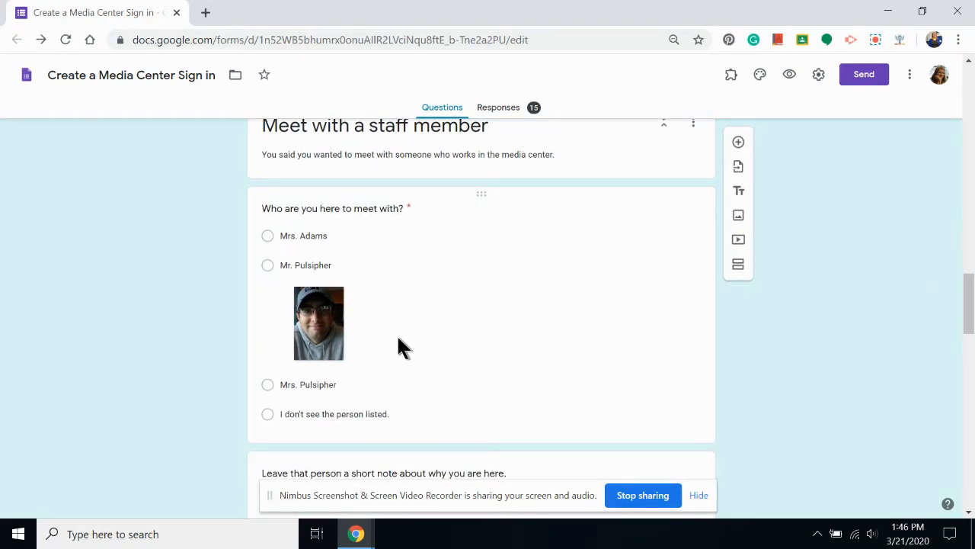
pyautogui.moveTo(359, 262)
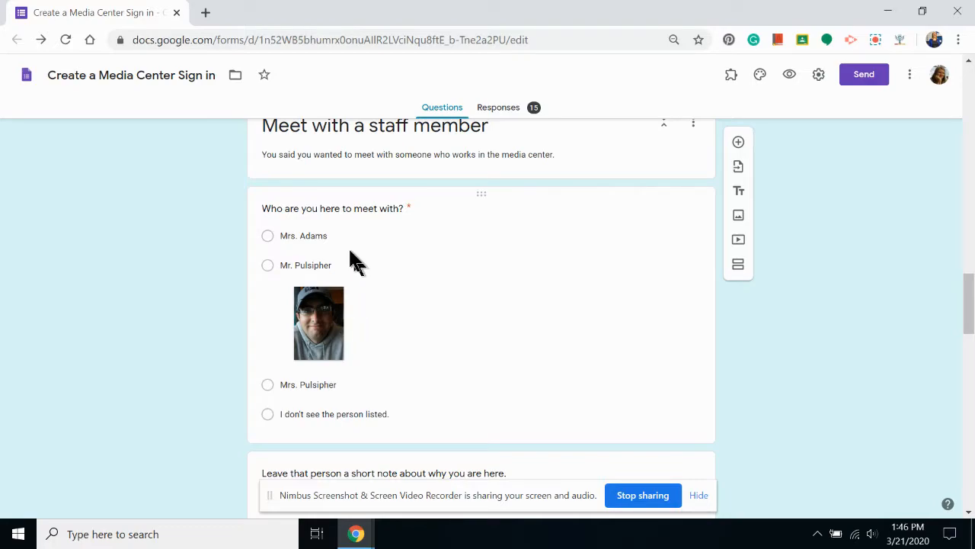
pyautogui.moveTo(271, 276)
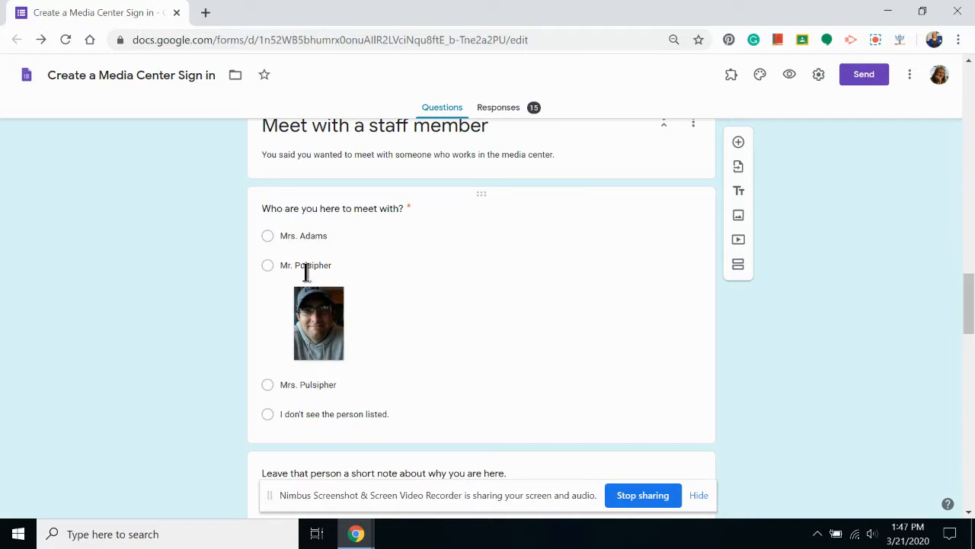
pyautogui.scroll(-3)
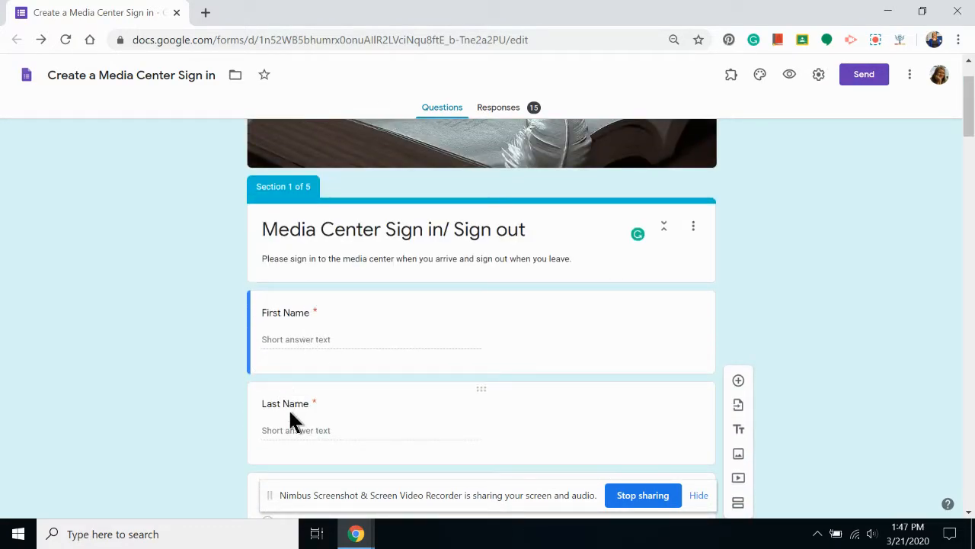
pyautogui.scroll(-3)
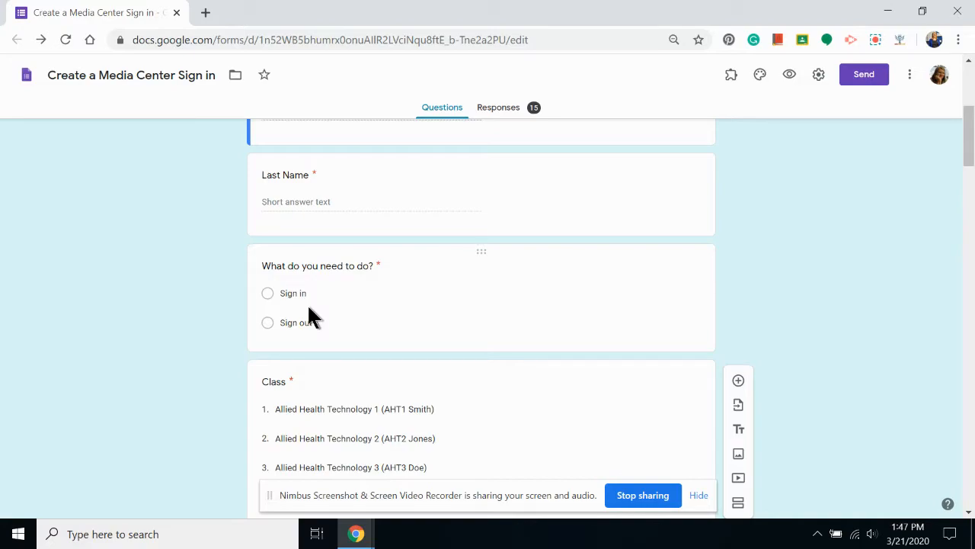
pyautogui.moveTo(384, 286)
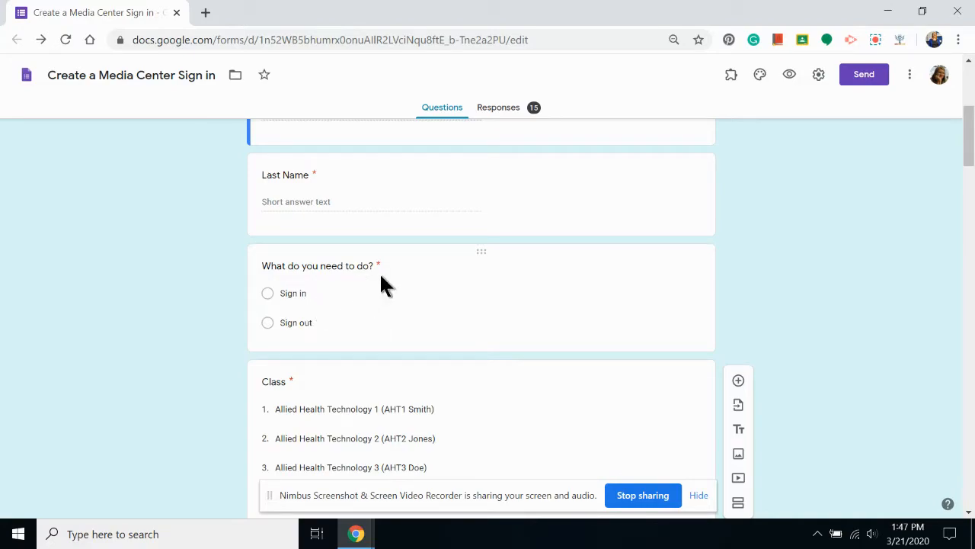
pyautogui.scroll(-3)
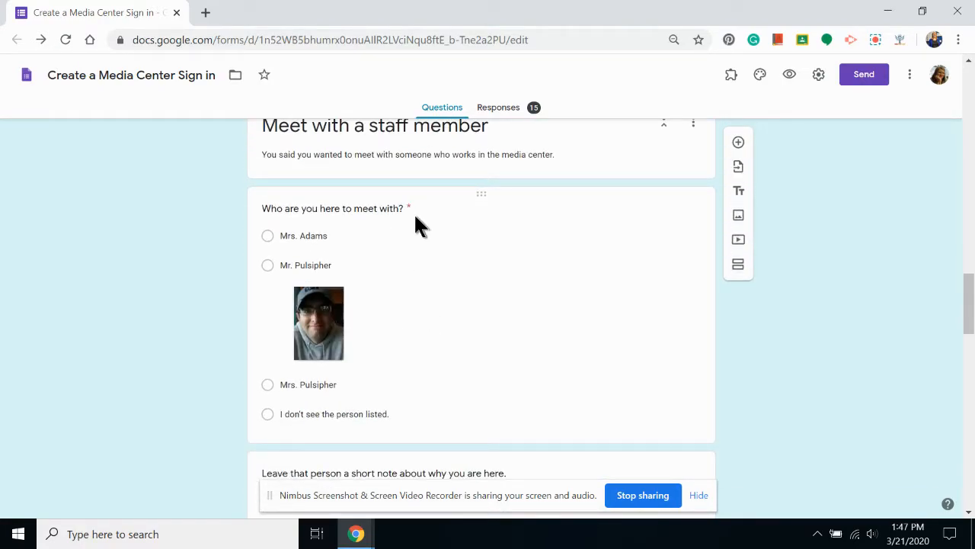
pyautogui.scroll(-3)
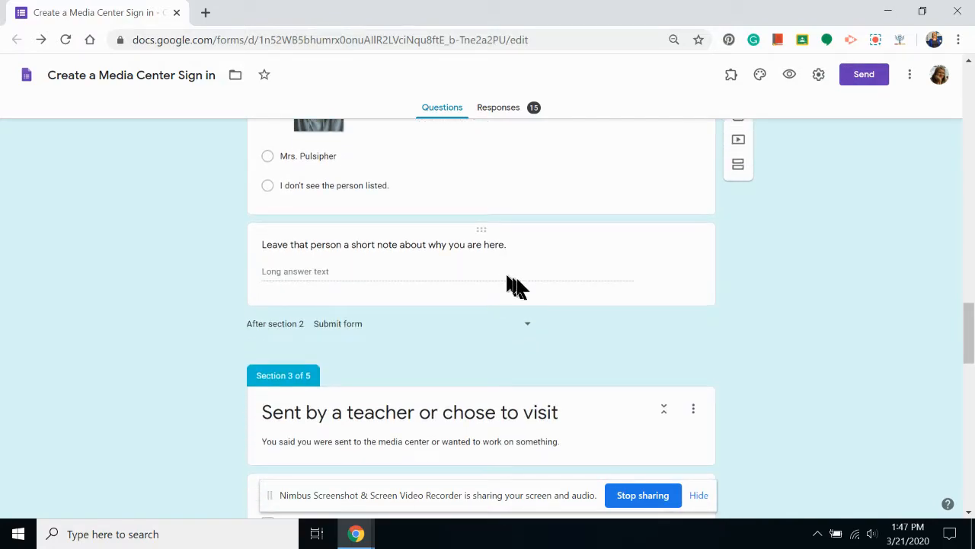
pyautogui.moveTo(596, 262)
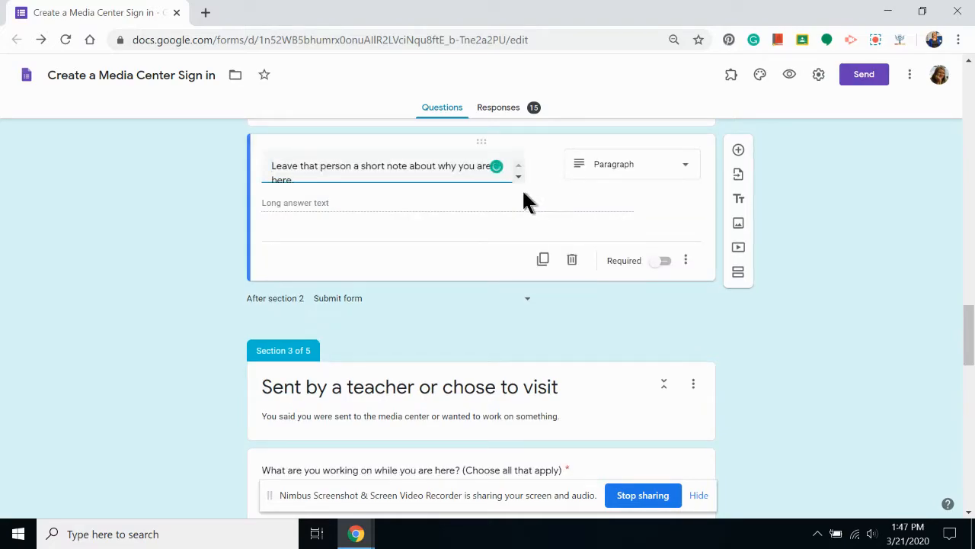
pyautogui.click(661, 260)
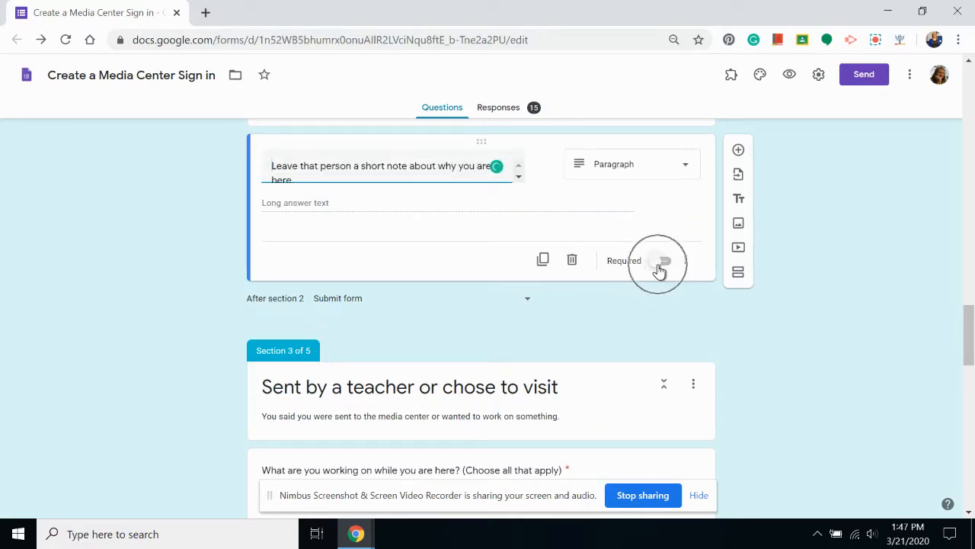
pyautogui.click(664, 259)
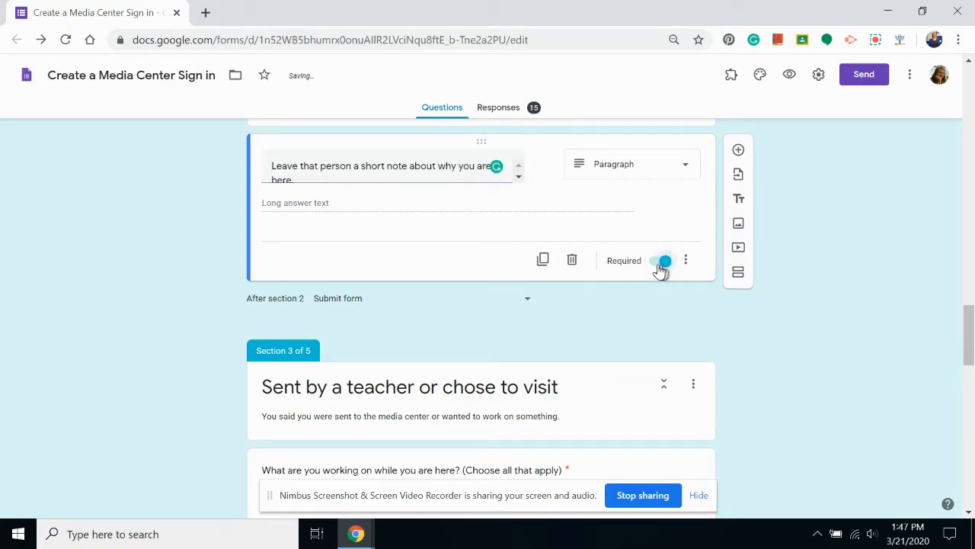
pyautogui.click(665, 261)
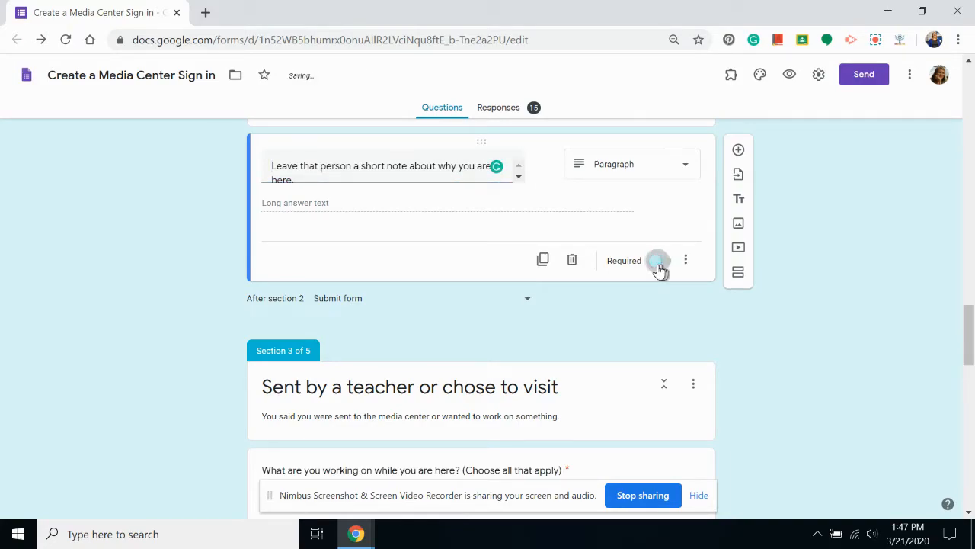
pyautogui.click(659, 259)
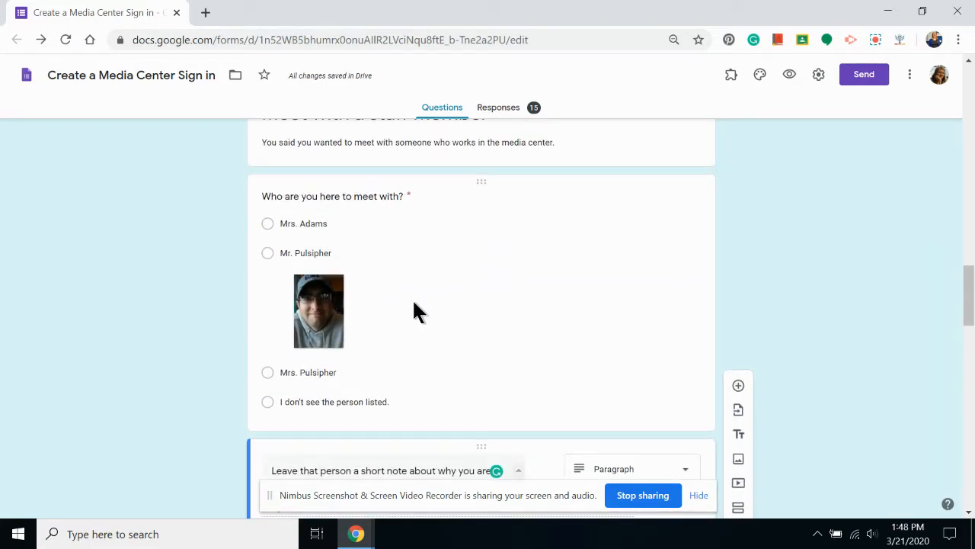
pyautogui.moveTo(442, 318)
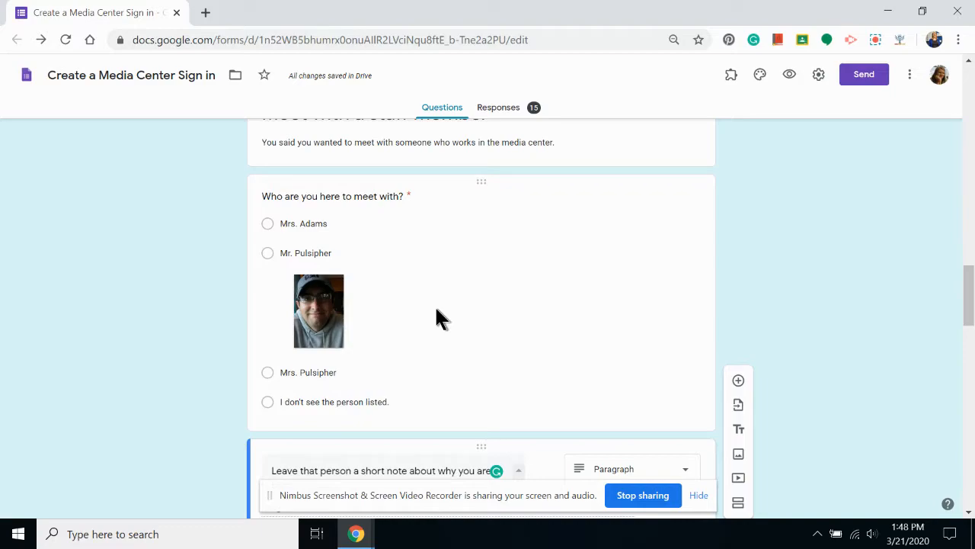
pyautogui.moveTo(433, 326)
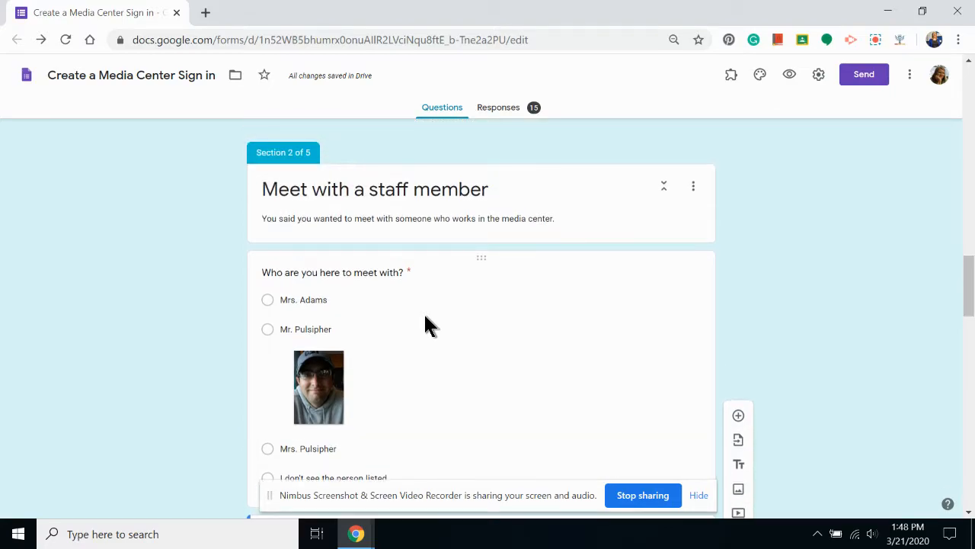
# Step: Attach the uploaded Adams.jpg photo to the Mrs. Adams answer option
pyautogui.click(343, 272)
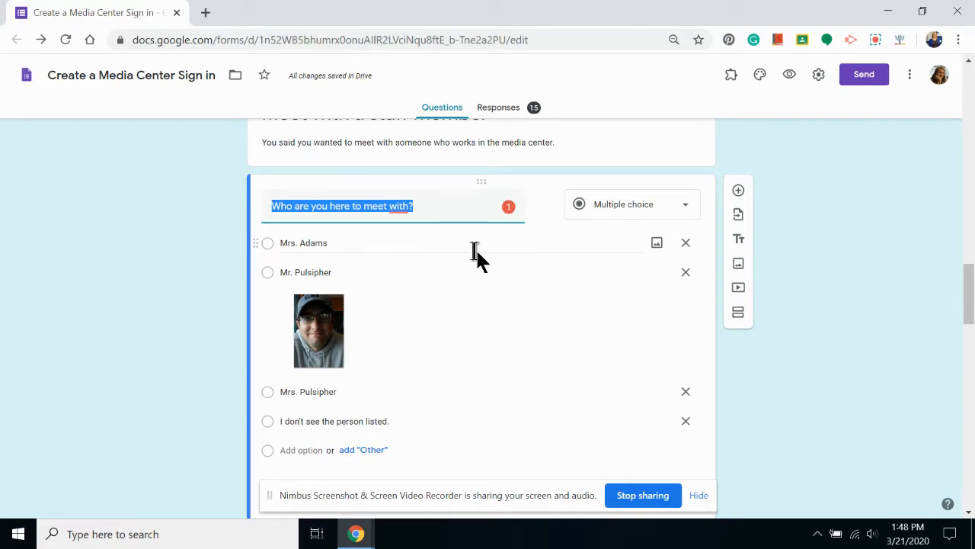
pyautogui.moveTo(657, 242)
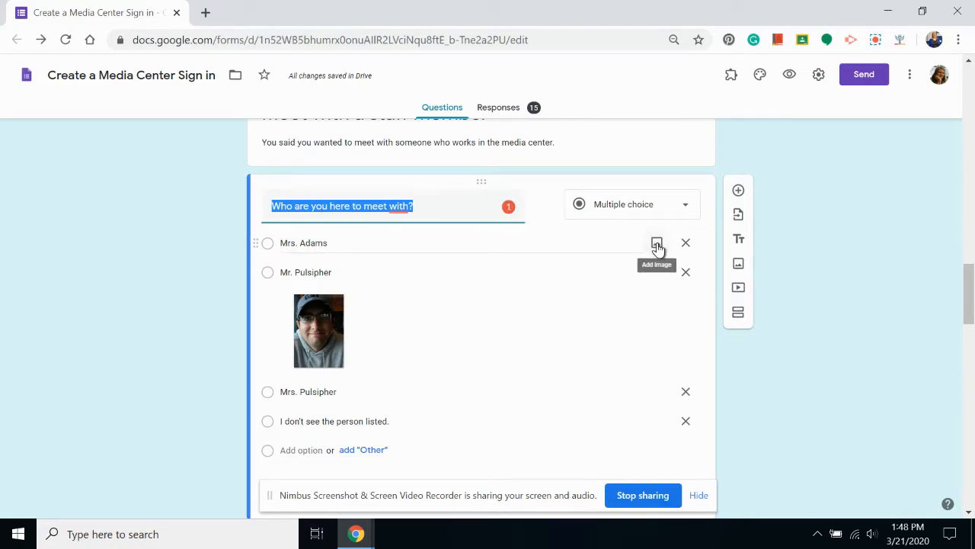
pyautogui.click(655, 242)
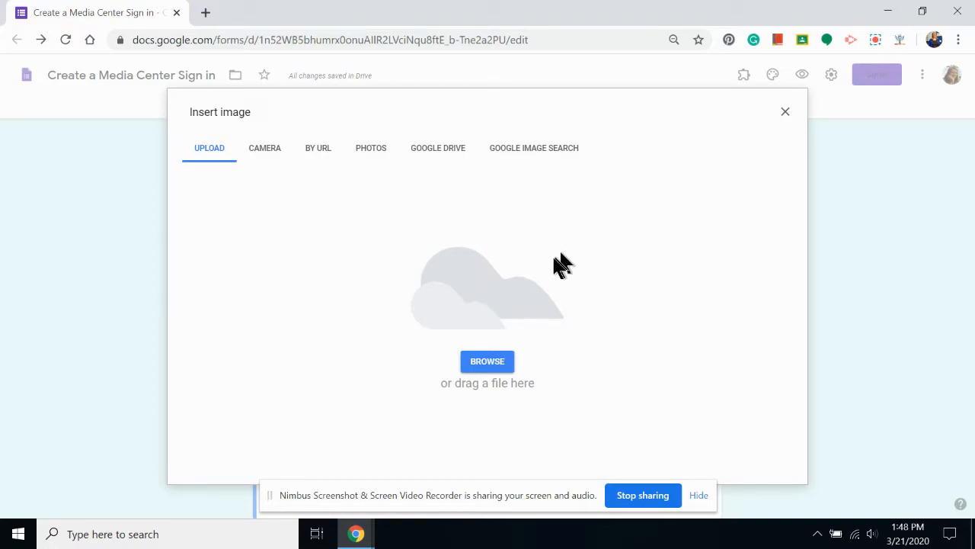
pyautogui.moveTo(211, 156)
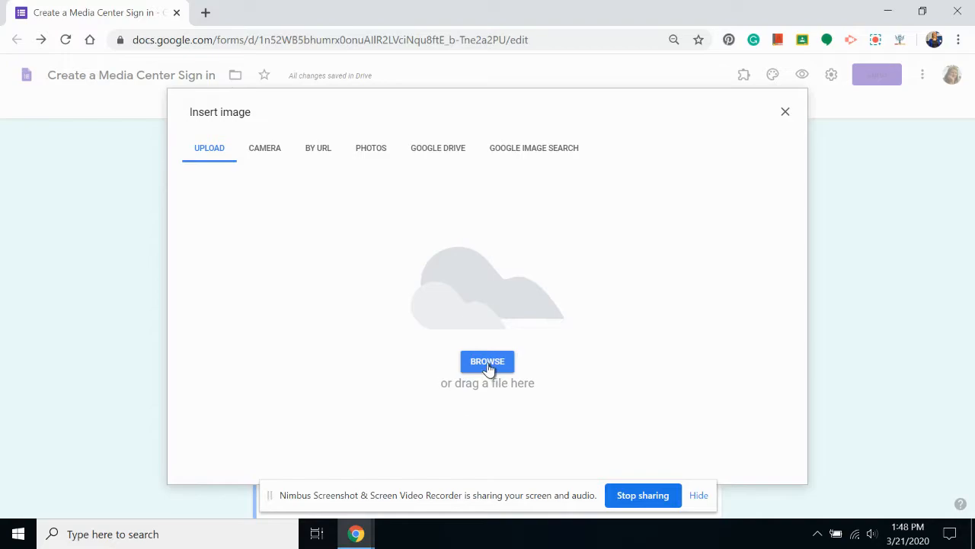
pyautogui.click(487, 361)
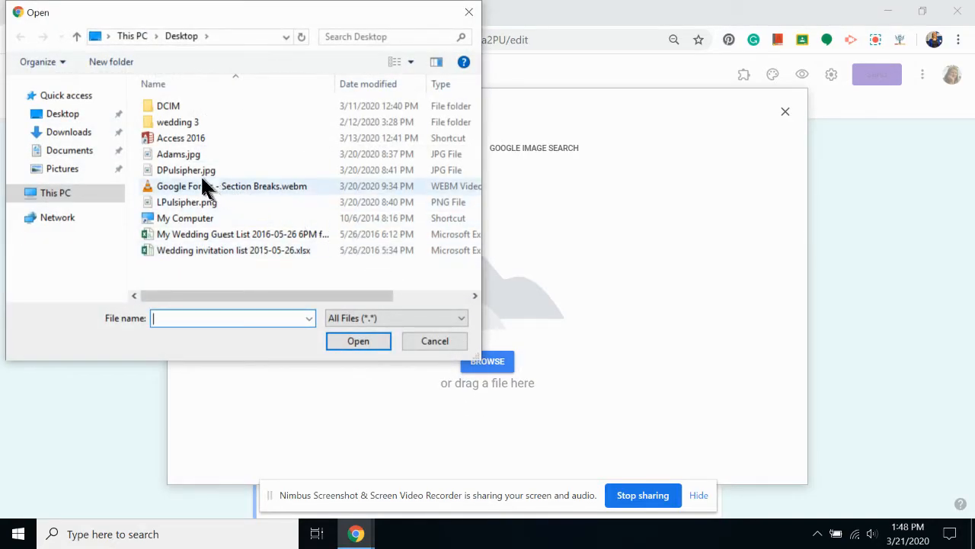
pyautogui.click(178, 154)
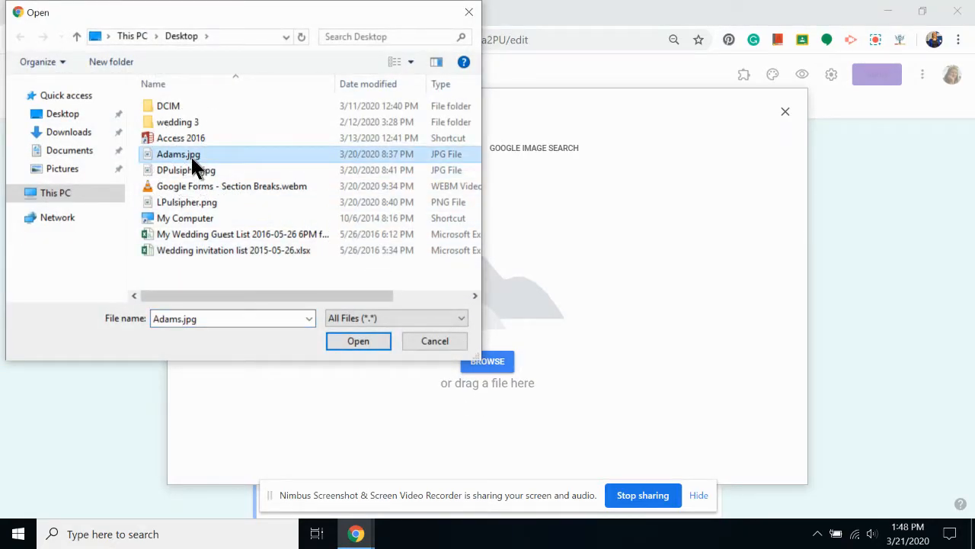
pyautogui.click(358, 342)
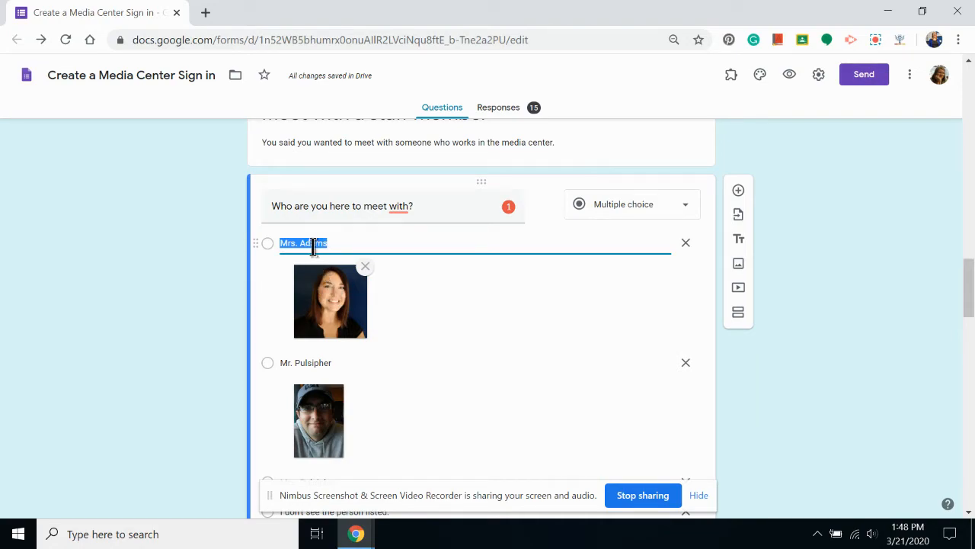
pyautogui.moveTo(338, 288)
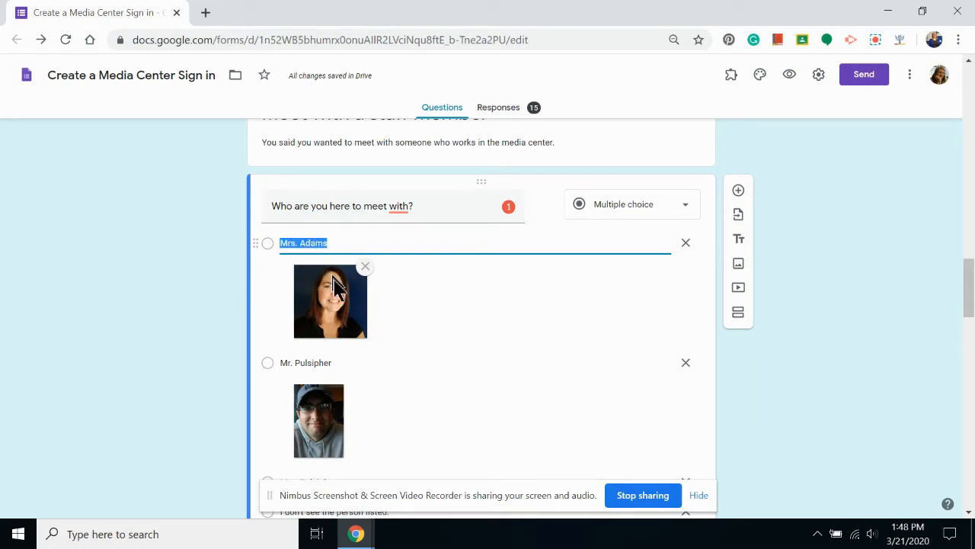
pyautogui.moveTo(366, 272)
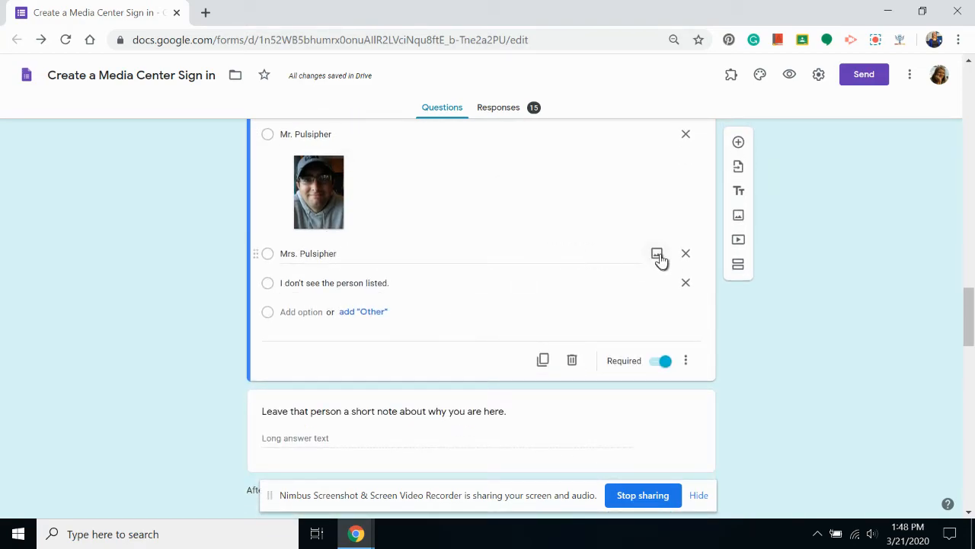
pyautogui.click(657, 253)
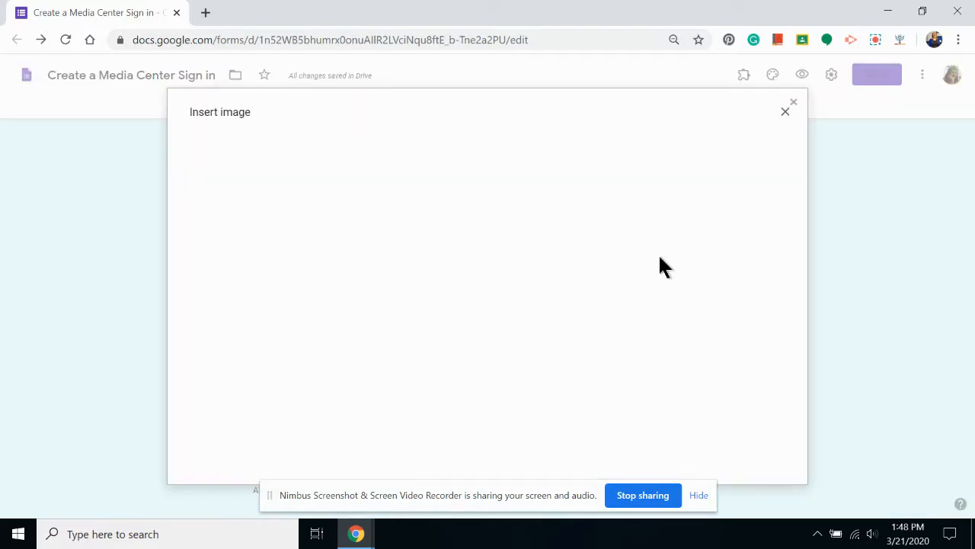
pyautogui.click(437, 148)
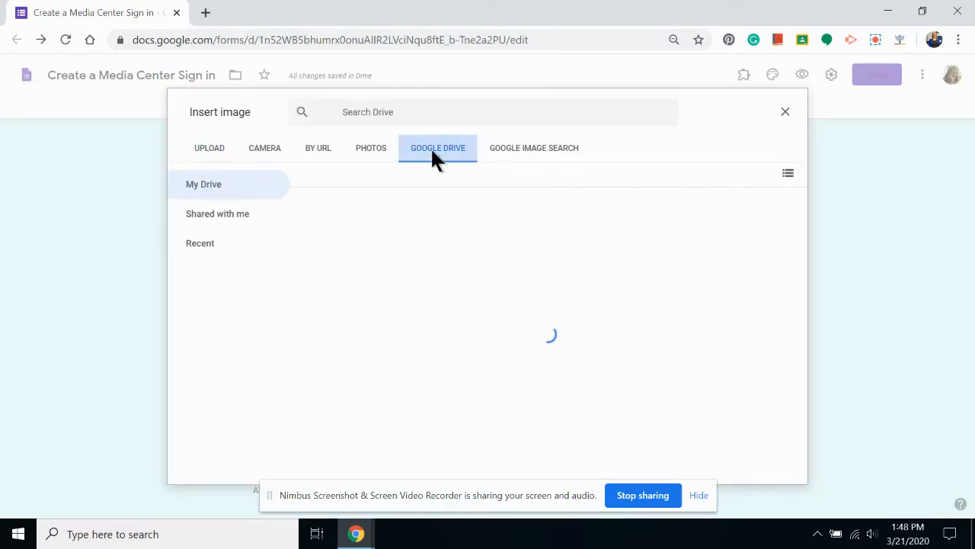
pyautogui.click(437, 148)
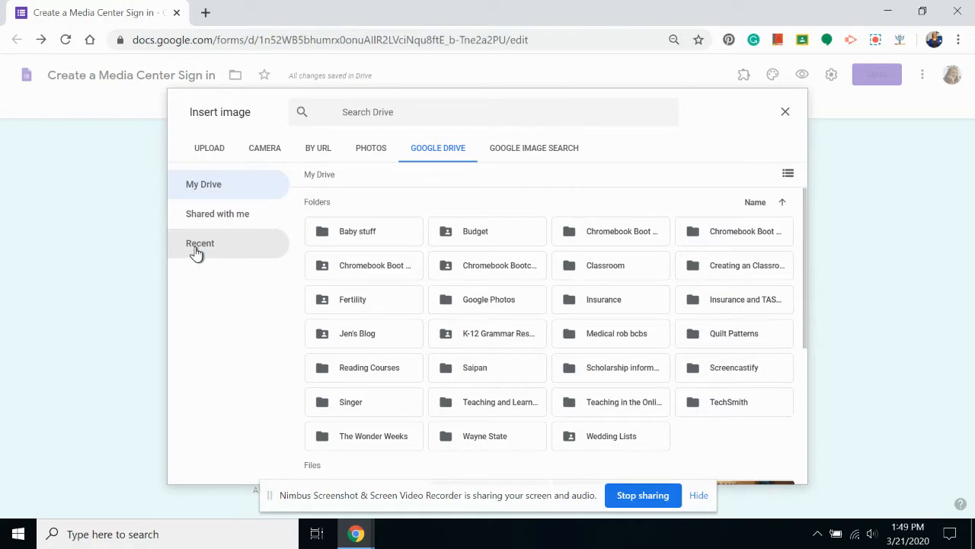
pyautogui.click(201, 244)
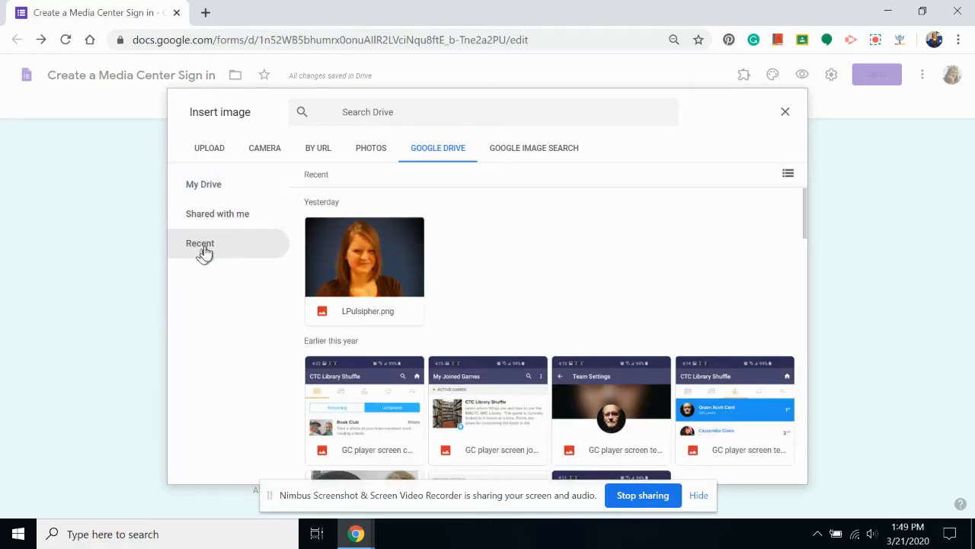
pyautogui.click(364, 256)
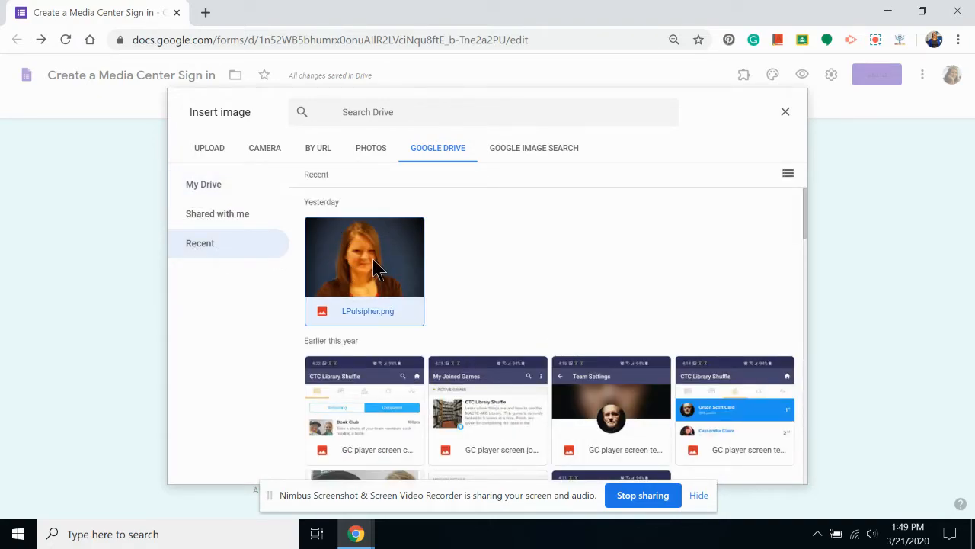
pyautogui.click(365, 256)
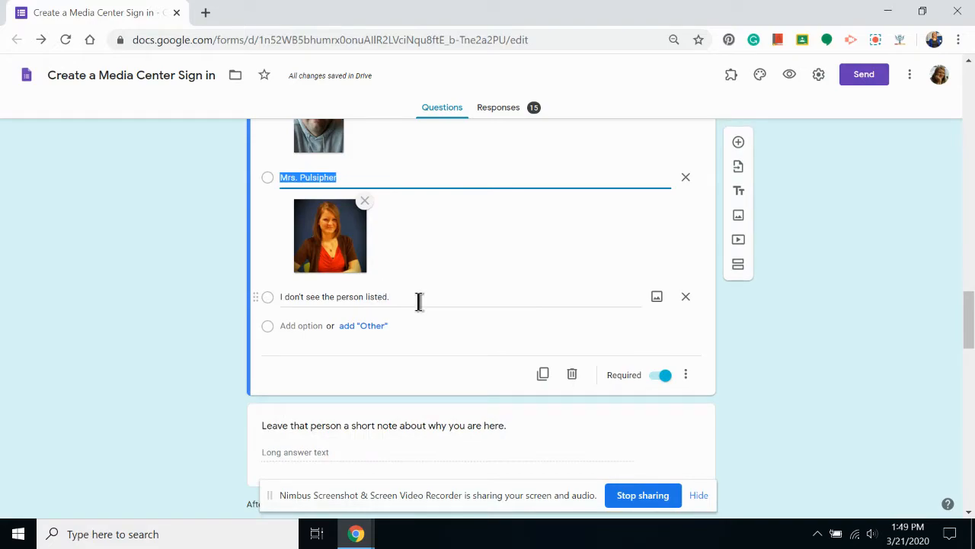
pyautogui.moveTo(417, 296)
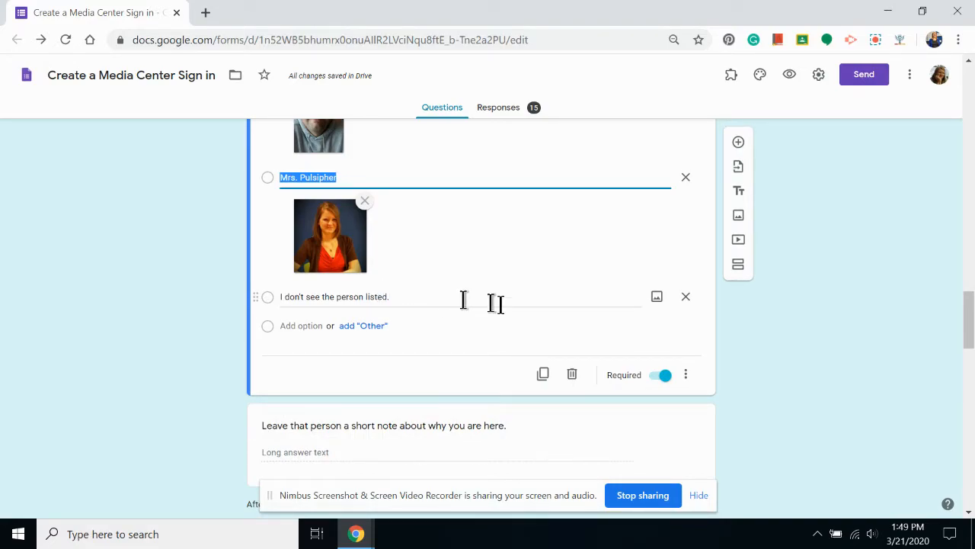
pyautogui.moveTo(643, 299)
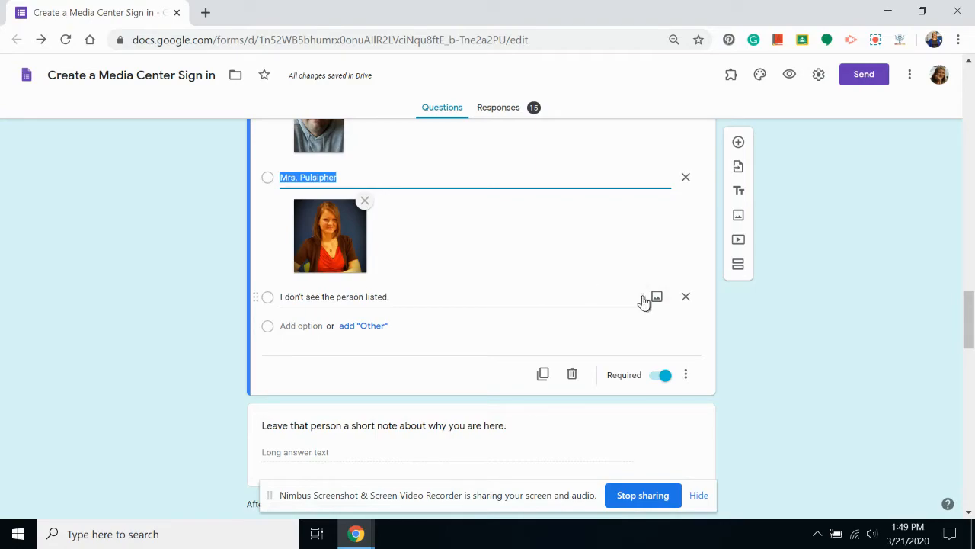
# Step: Attach a web image-search 'question mark' picture to the 'I don't see the person listed.' option
pyautogui.click(657, 296)
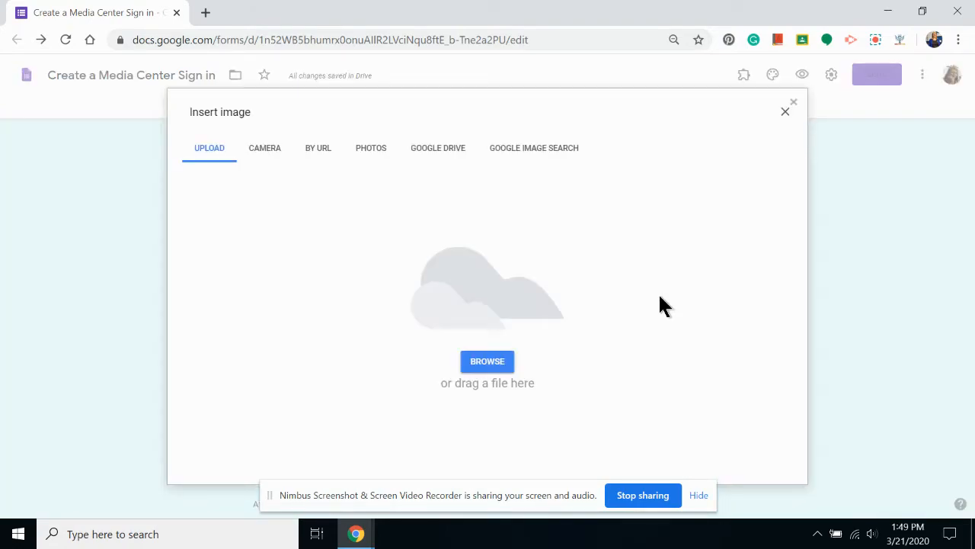
pyautogui.moveTo(546, 207)
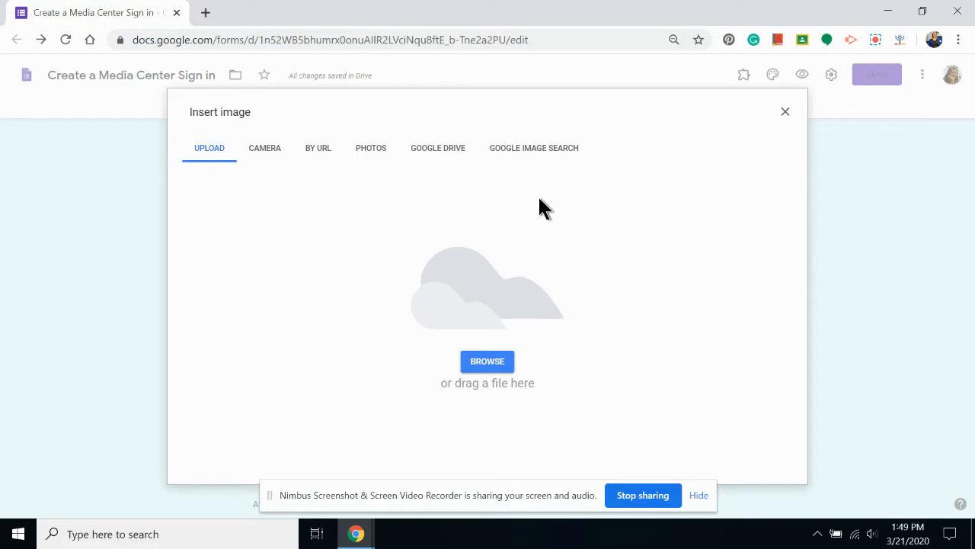
pyautogui.moveTo(534, 148)
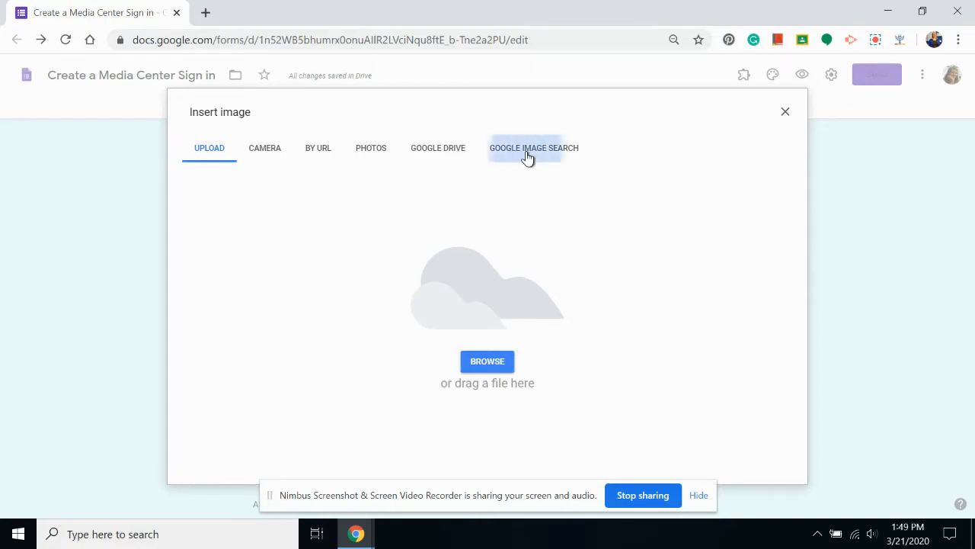
pyautogui.click(534, 148)
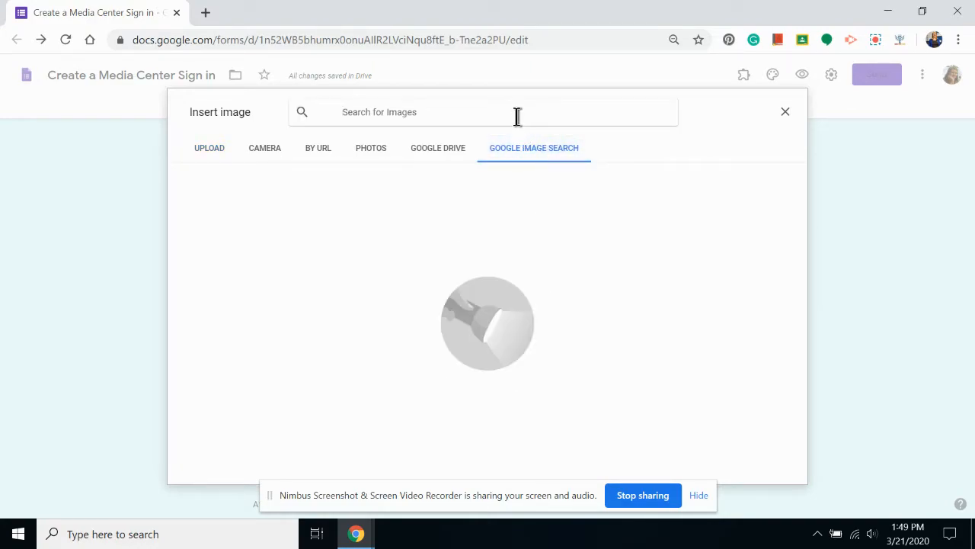
pyautogui.write('question')
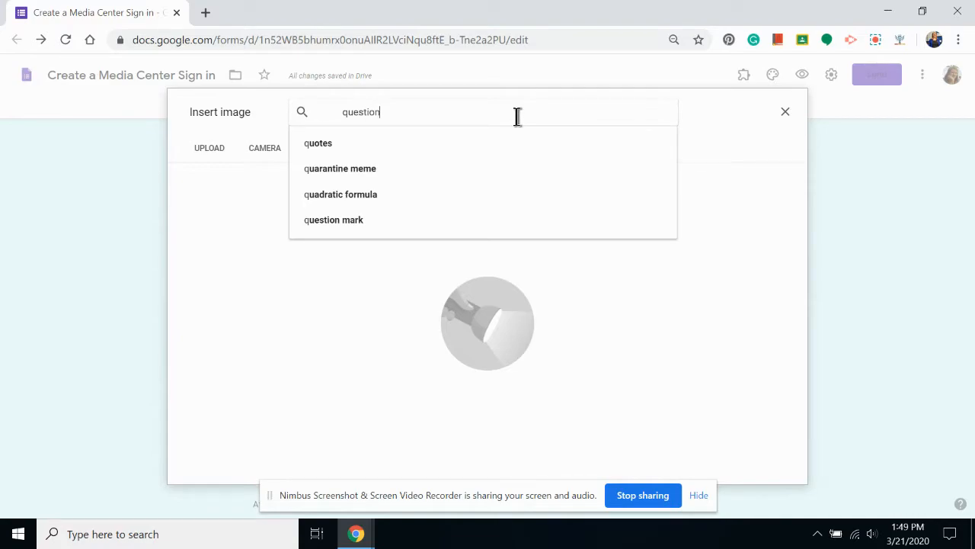
pyautogui.click(334, 219)
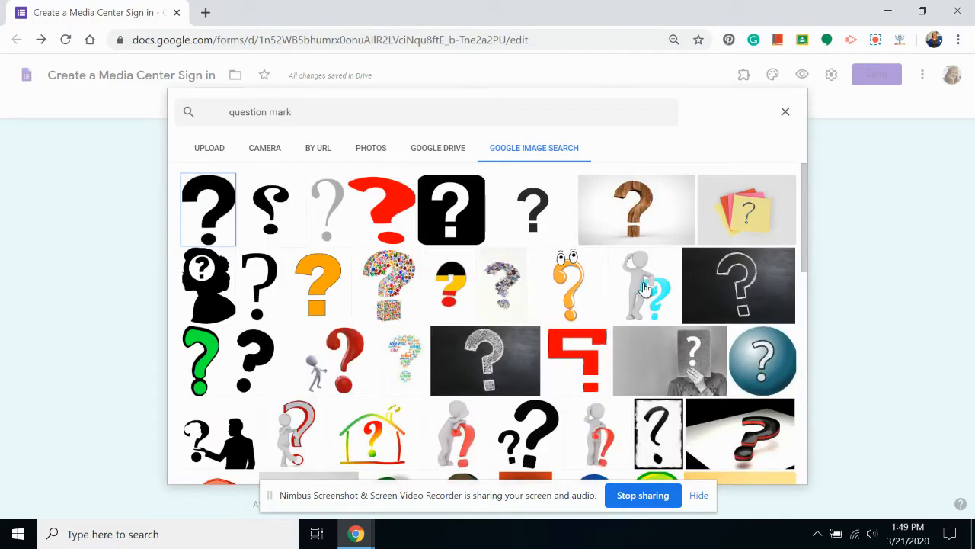
pyautogui.click(643, 286)
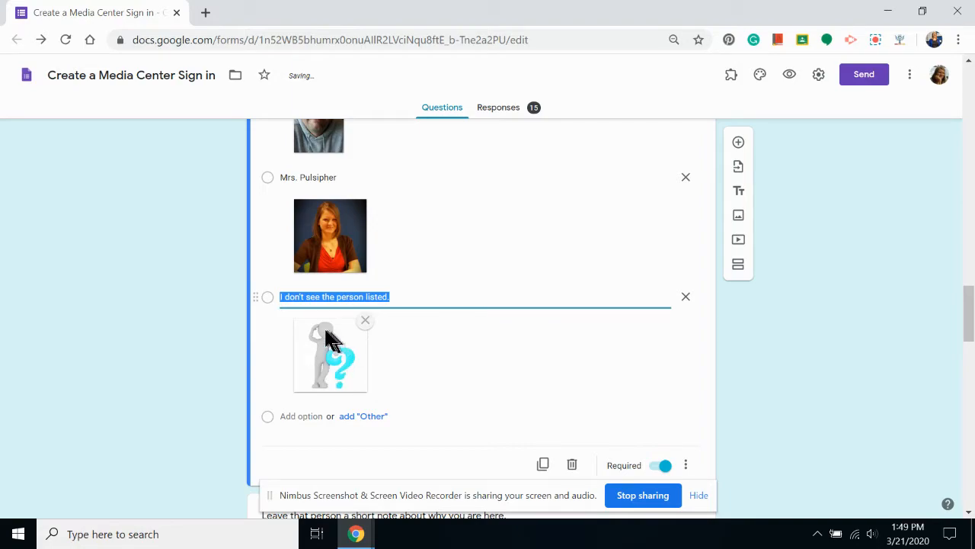
pyautogui.moveTo(283, 373)
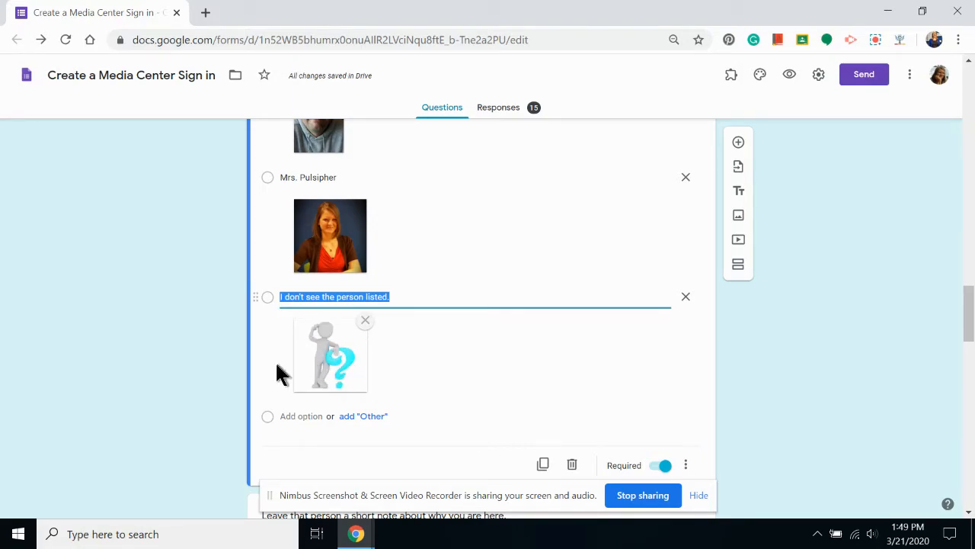
pyautogui.moveTo(488, 336)
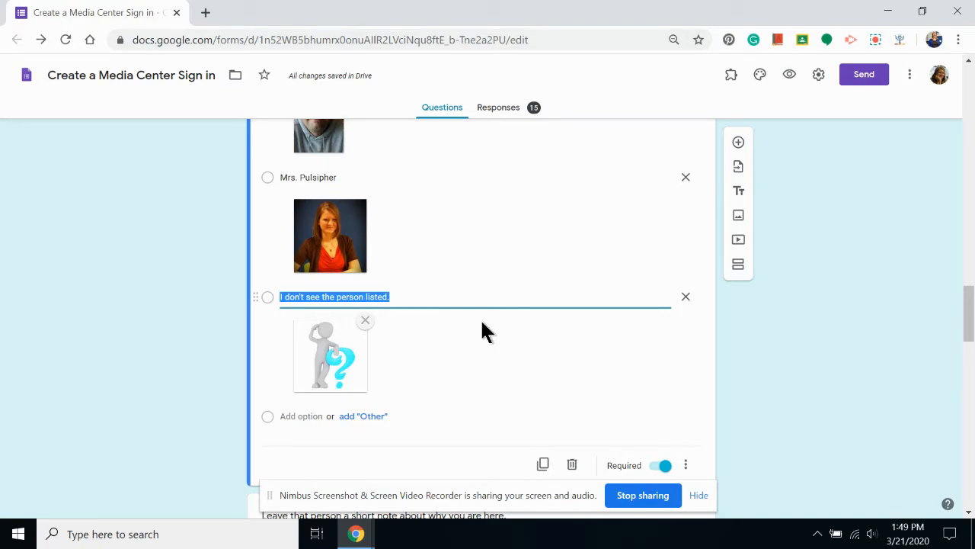
pyautogui.moveTo(403, 358)
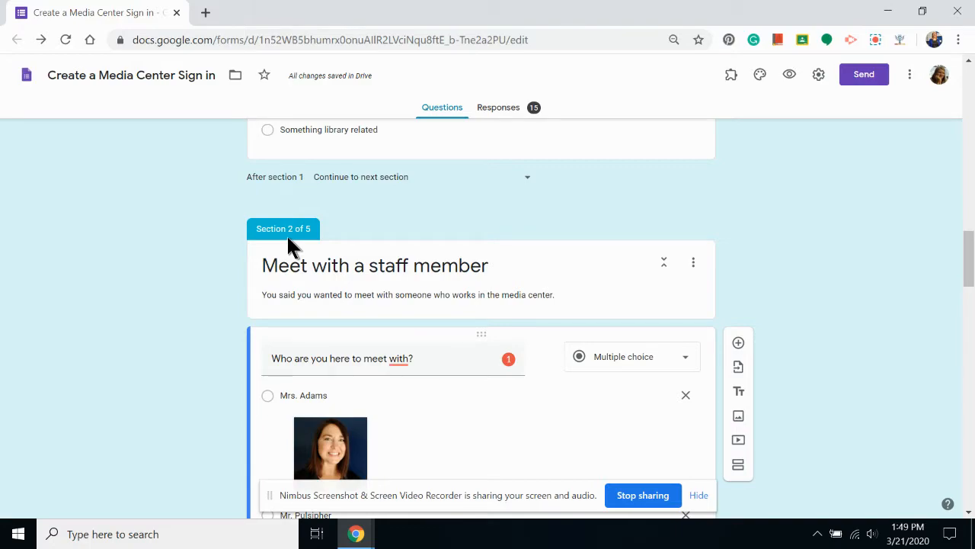
# Step: Scroll through the form toward the 'What do you need to do?' question
pyautogui.scroll(-3)
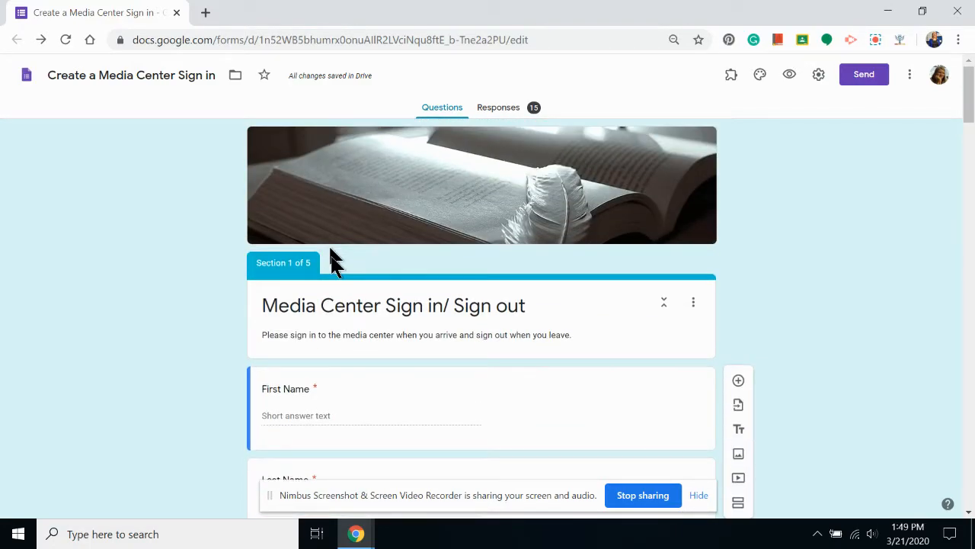
pyautogui.scroll(-3)
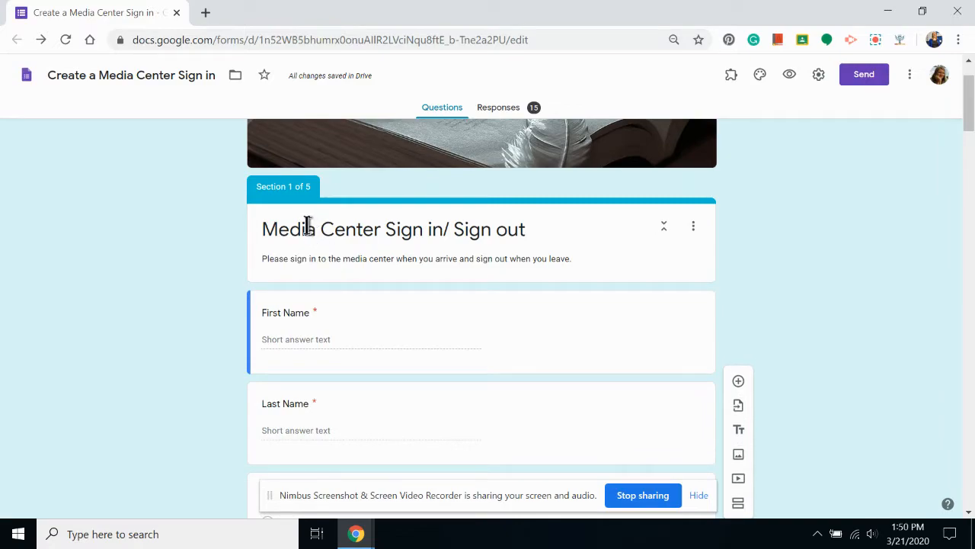
pyautogui.scroll(-3)
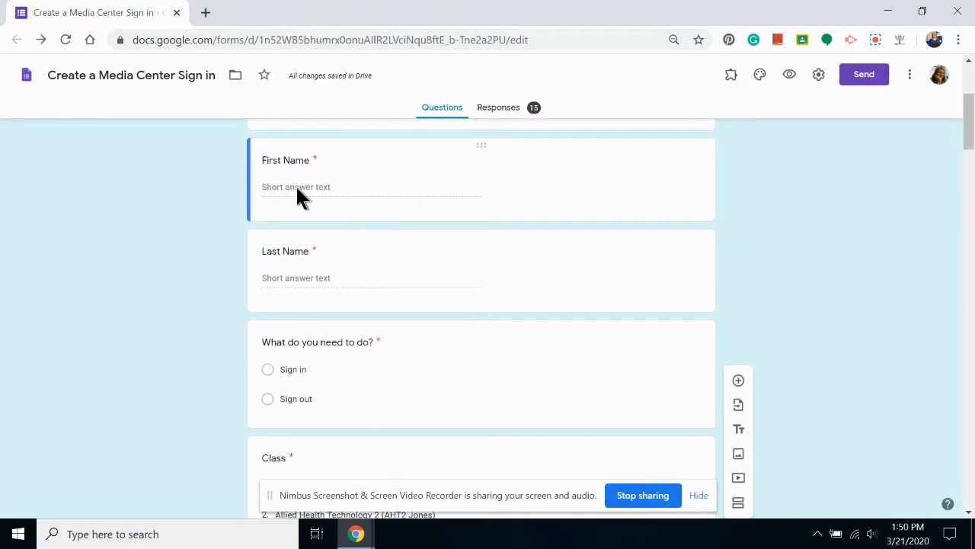
pyautogui.scroll(-3)
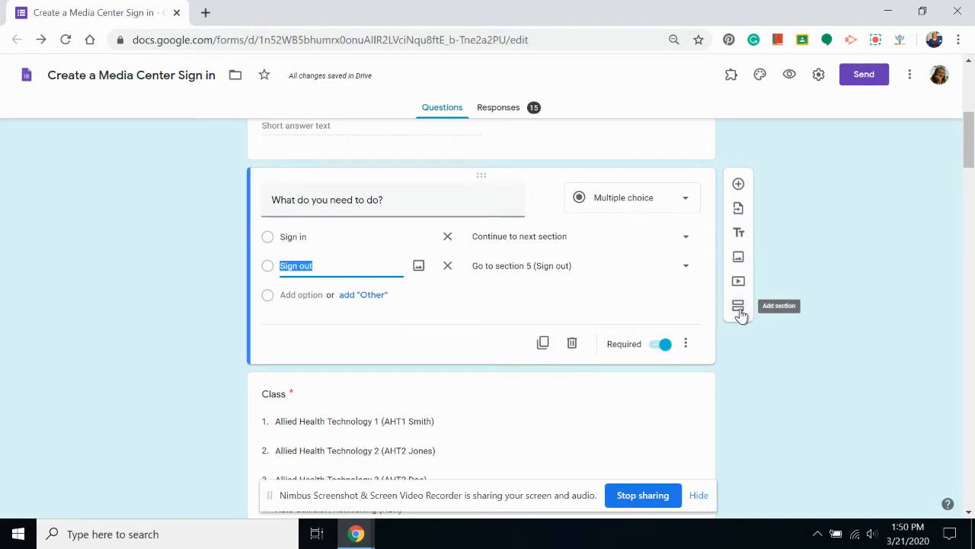
# Step: Add section 2 titled 'Sign in' with description 'Thank you for signing in.'
pyautogui.click(737, 305)
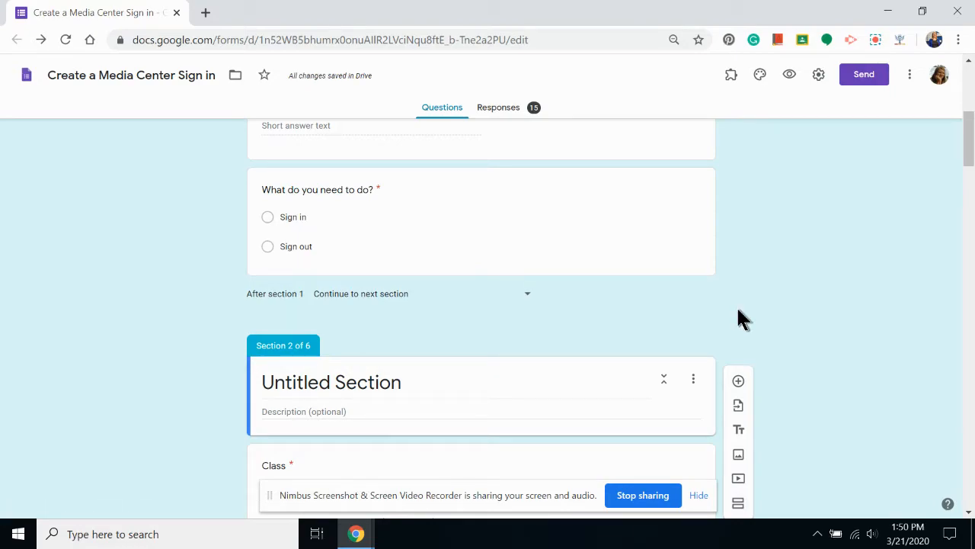
pyautogui.scroll(-3)
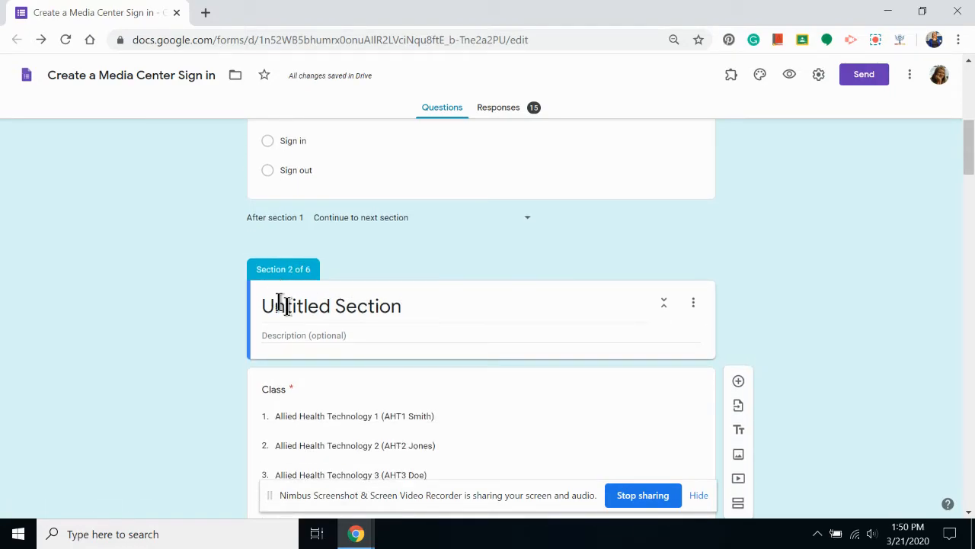
pyautogui.moveTo(330, 297)
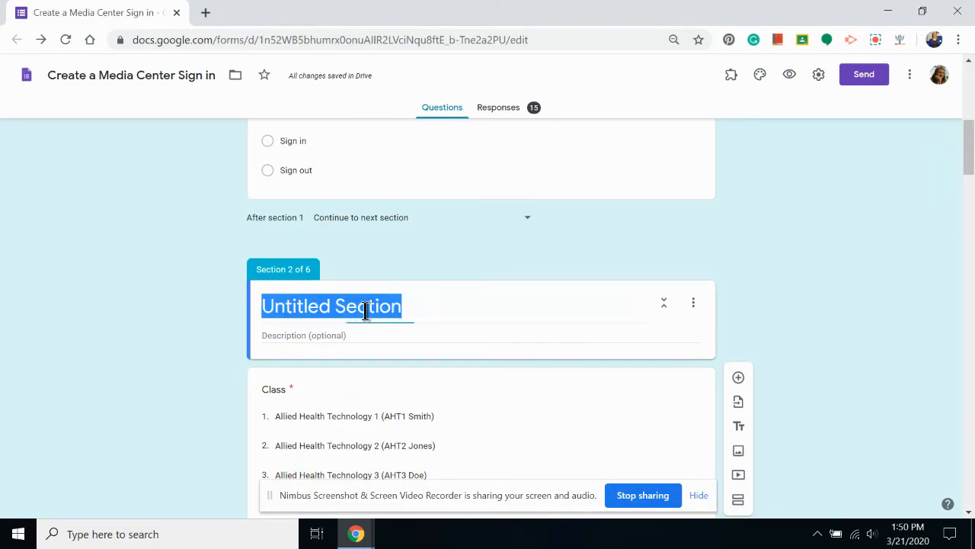
pyautogui.write('Sign in')
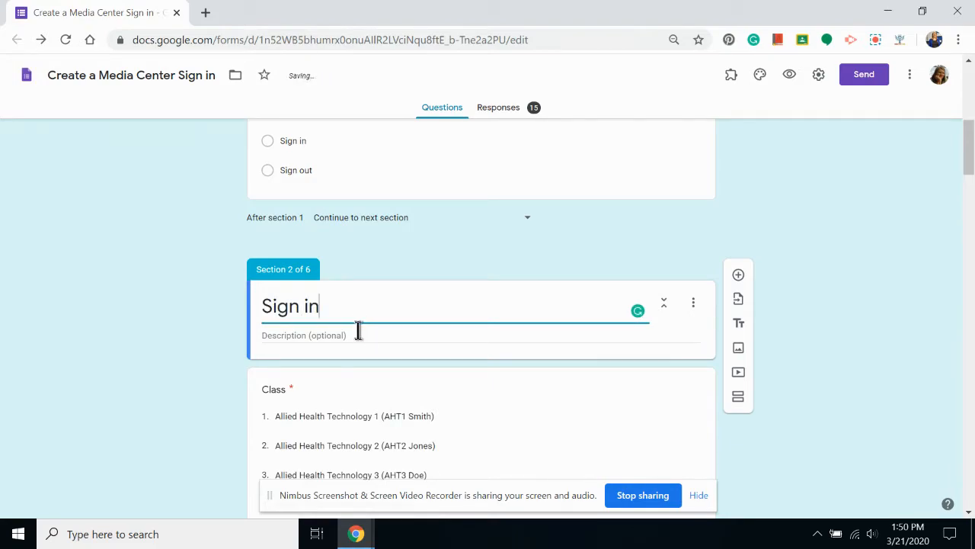
pyautogui.click(360, 335)
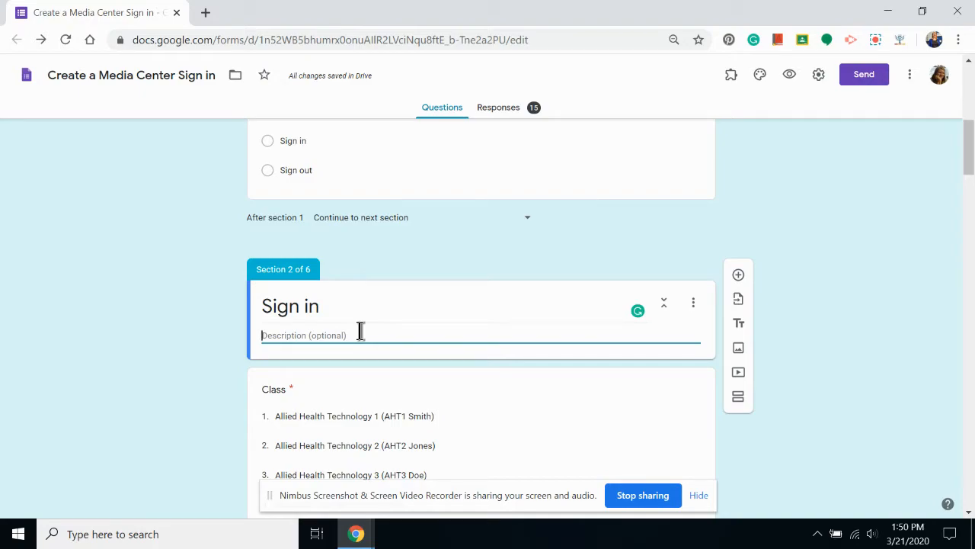
pyautogui.write('Thank you for sign')
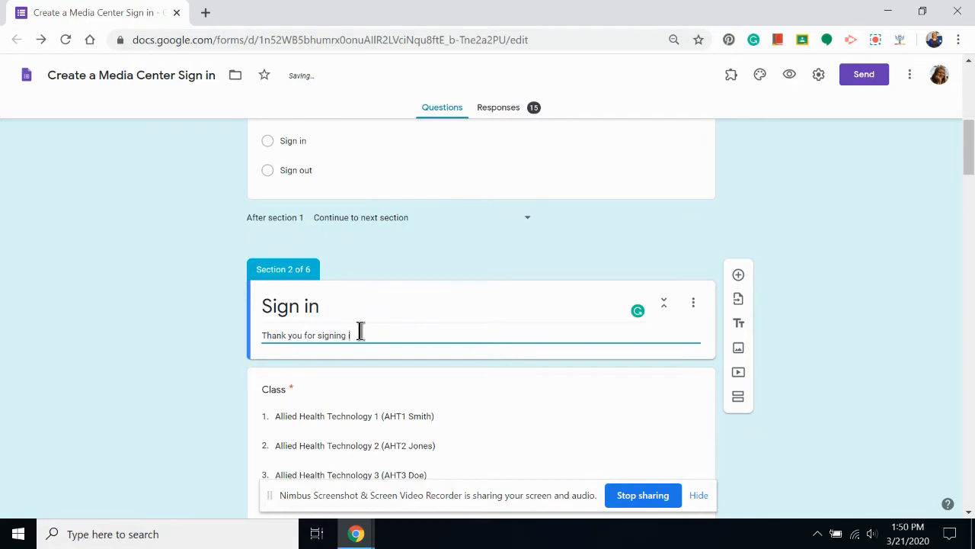
pyautogui.write('in.')
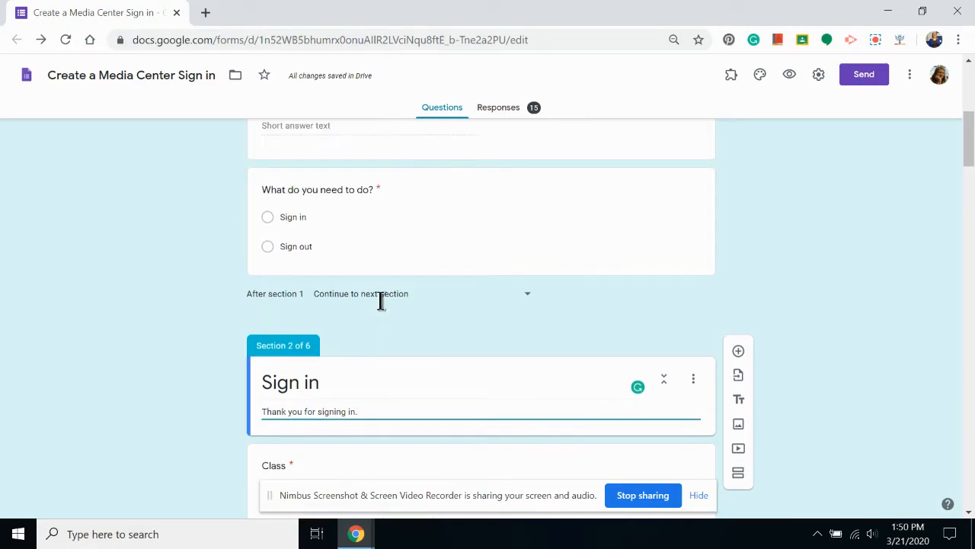
pyautogui.moveTo(381, 305)
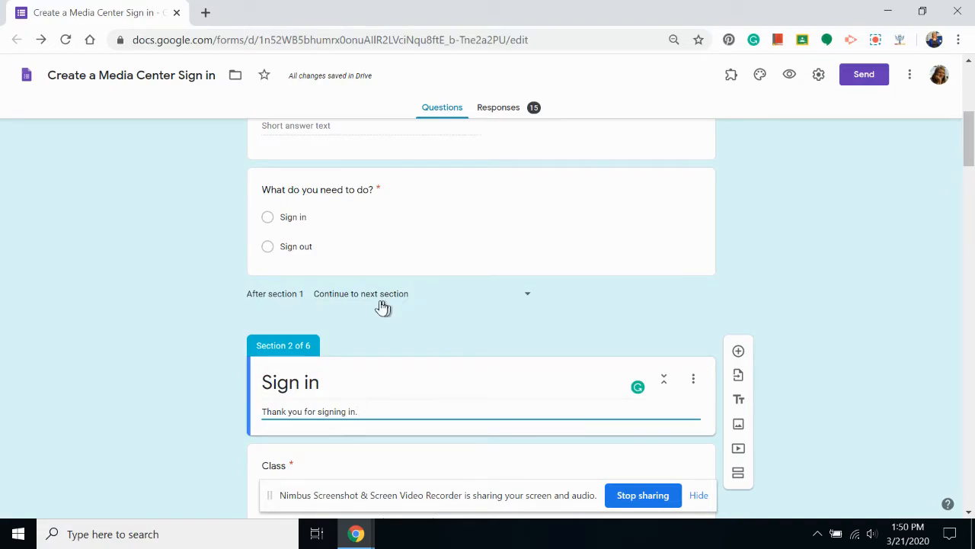
pyautogui.scroll(-3)
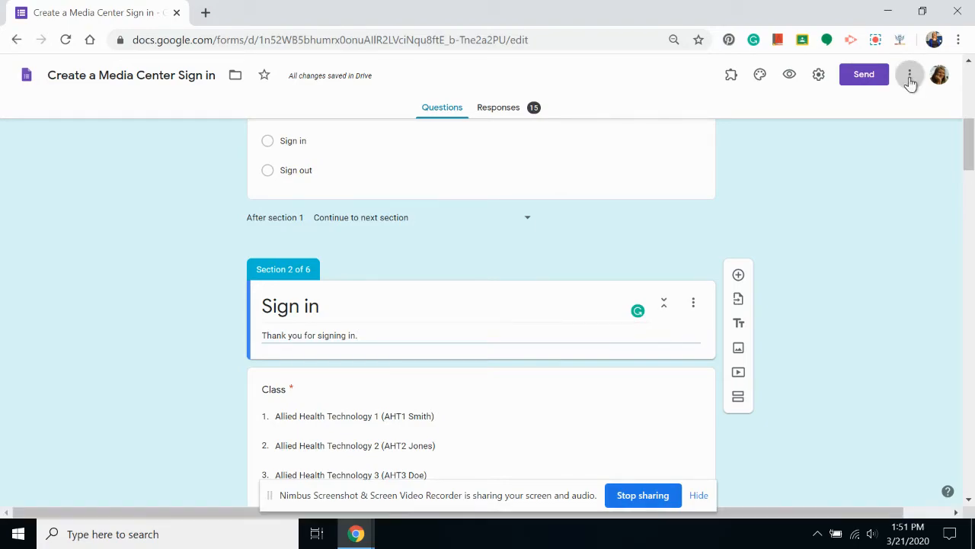
pyautogui.click(909, 74)
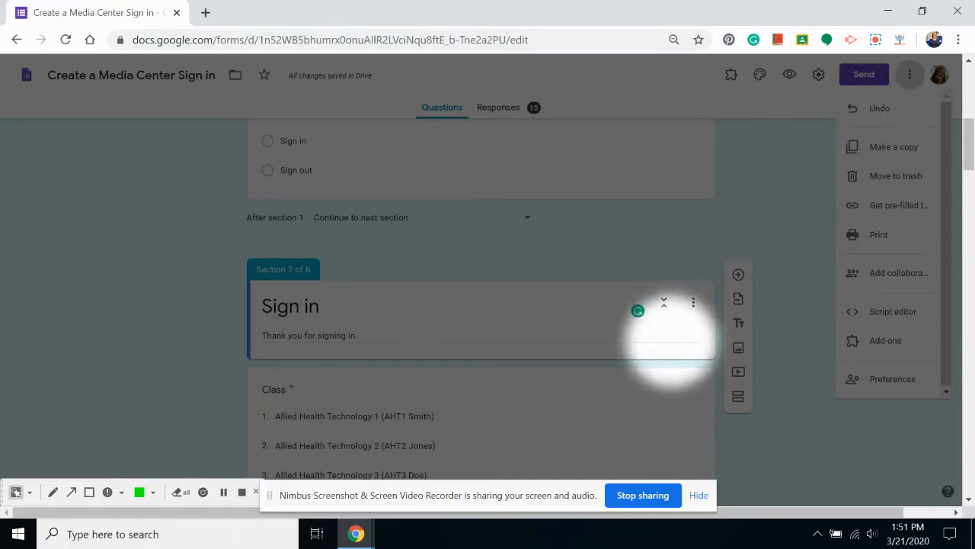
pyautogui.click(692, 302)
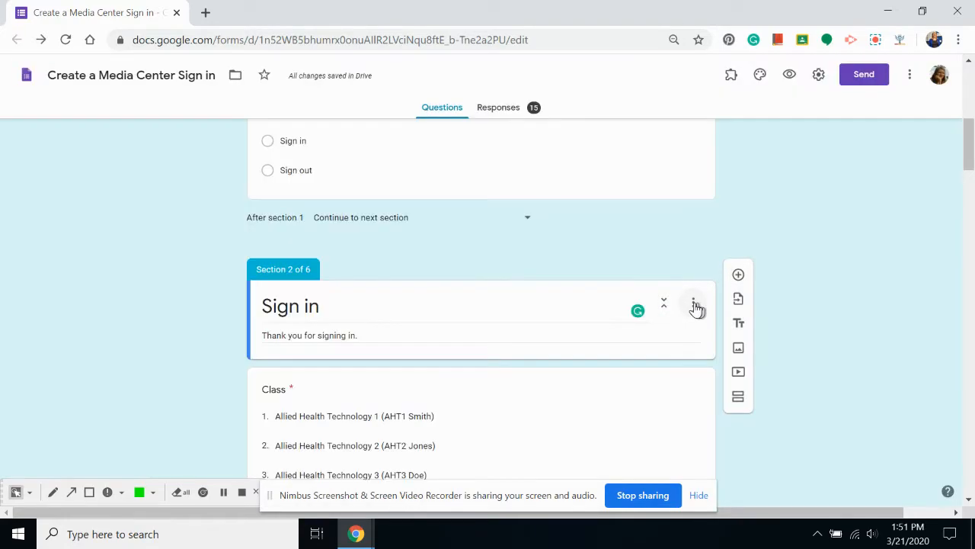
pyautogui.click(693, 302)
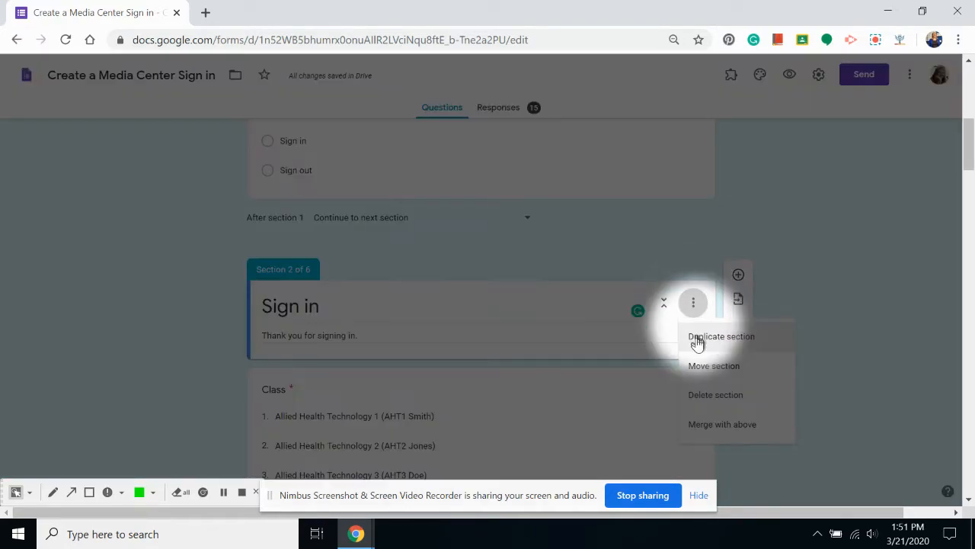
pyautogui.moveTo(709, 427)
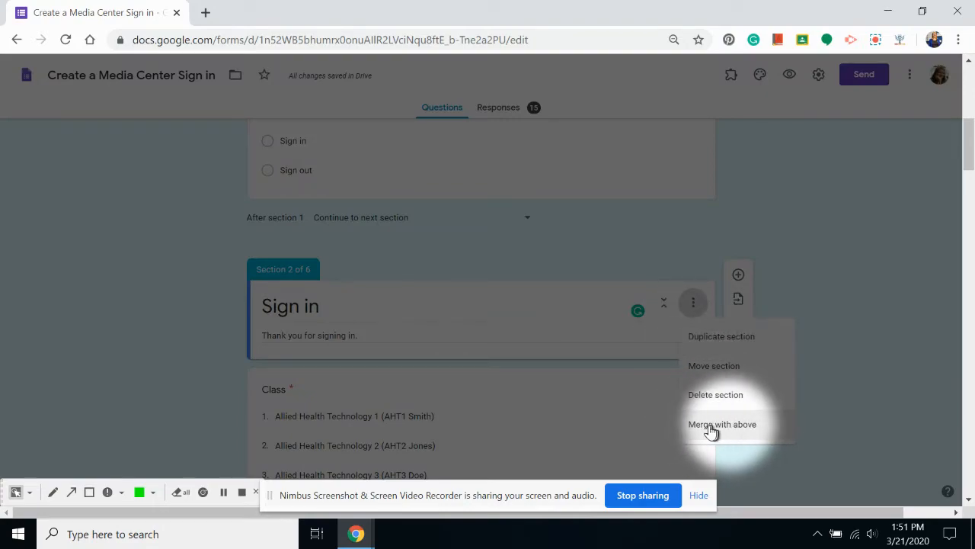
pyautogui.moveTo(724, 399)
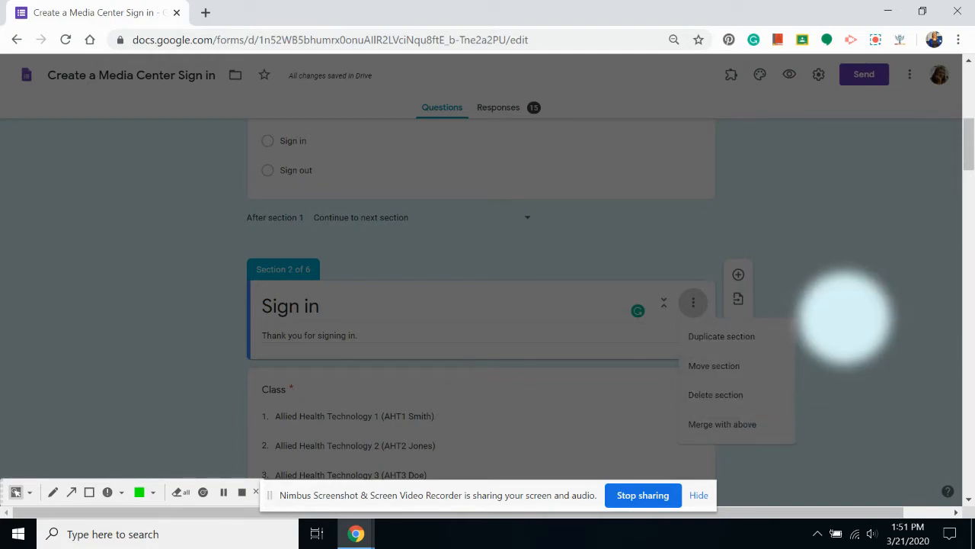
pyautogui.click(692, 302)
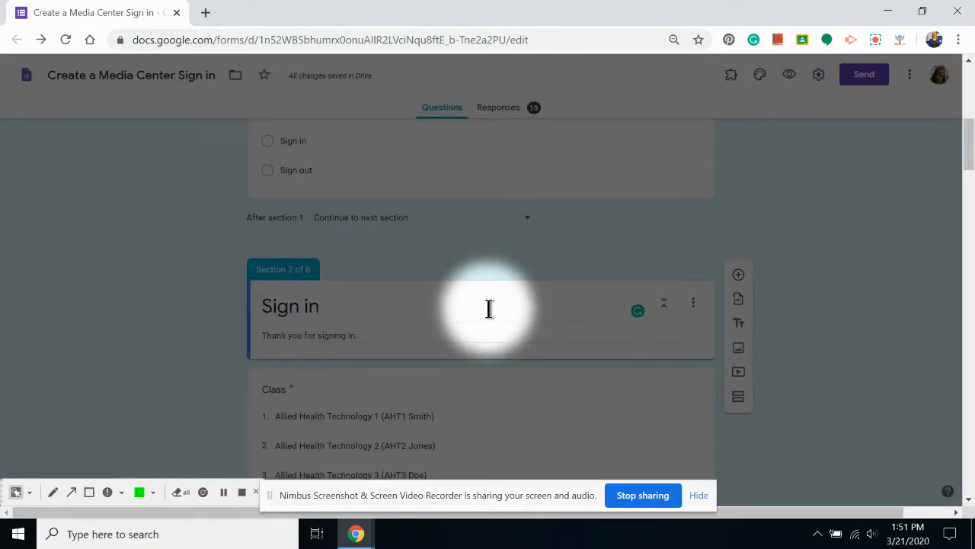
pyautogui.scroll(-3)
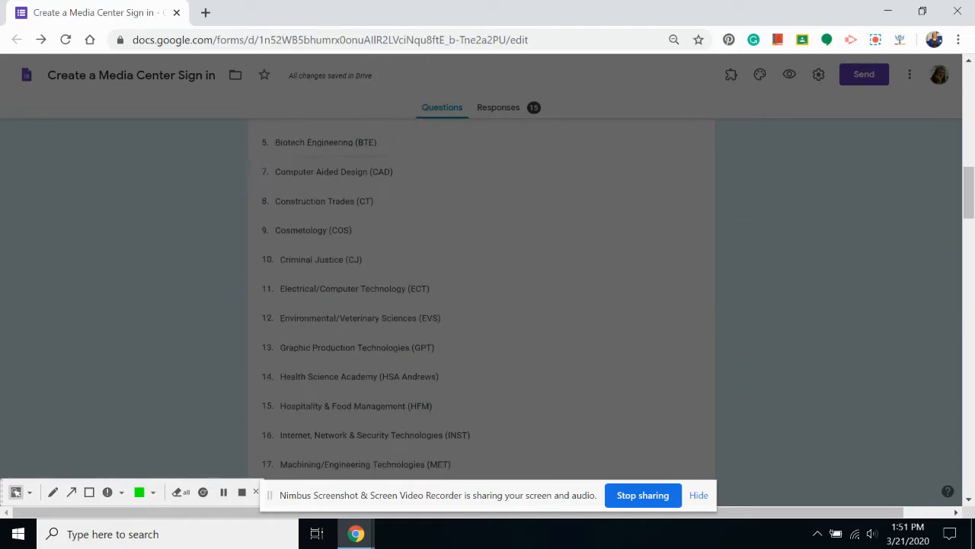
pyautogui.scroll(-3)
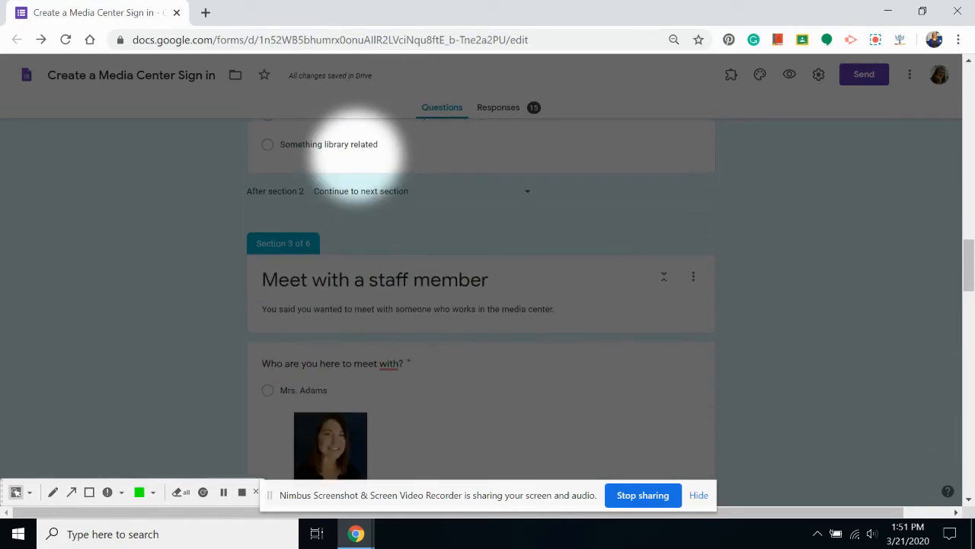
pyautogui.scroll(-3)
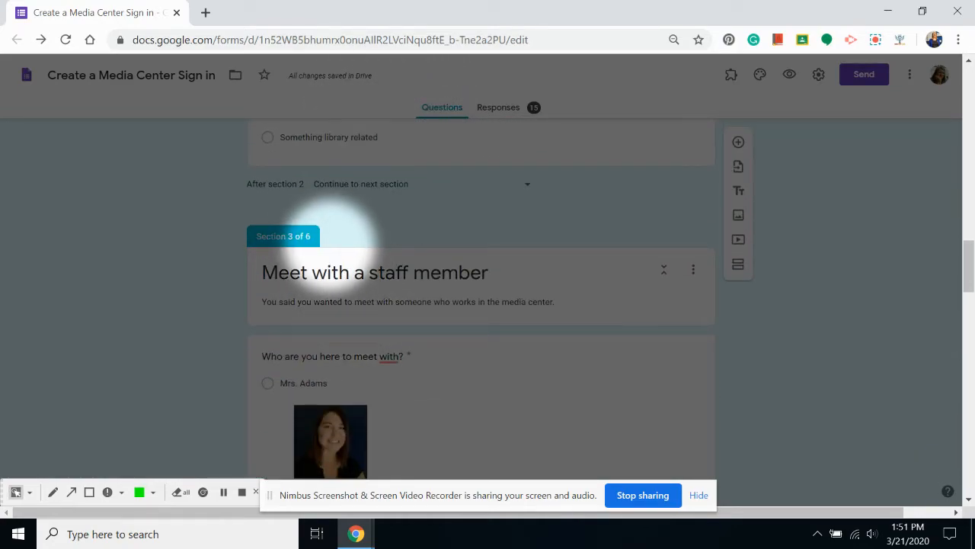
pyautogui.scroll(3)
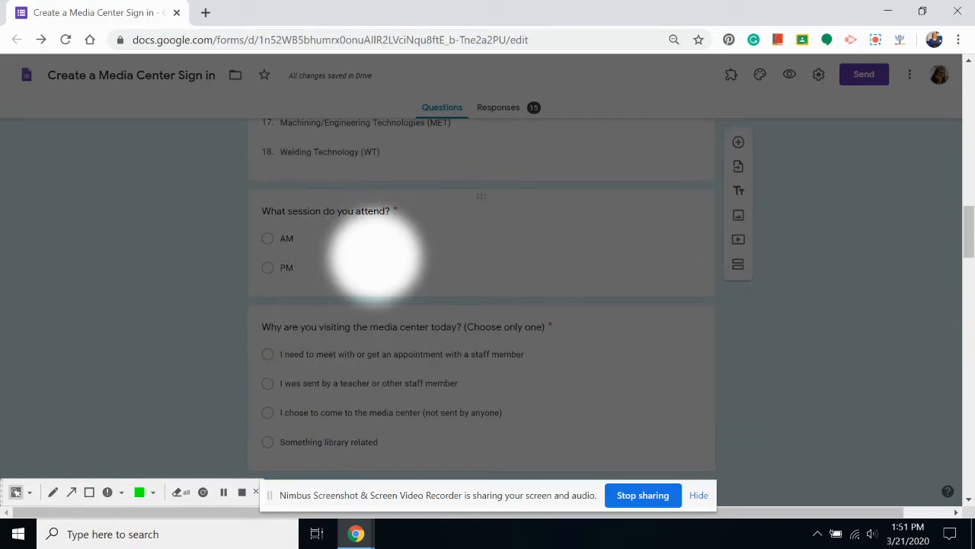
pyautogui.scroll(-3)
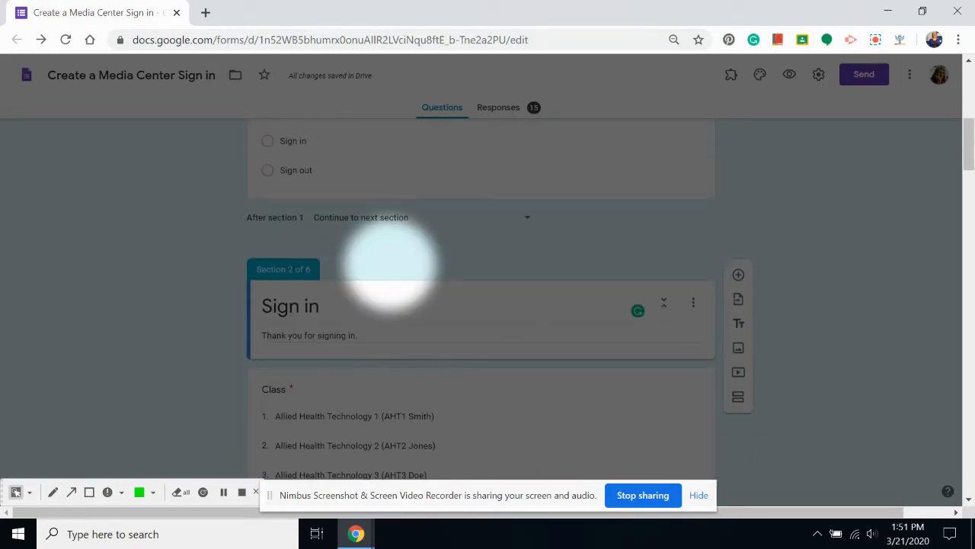
pyautogui.scroll(-3)
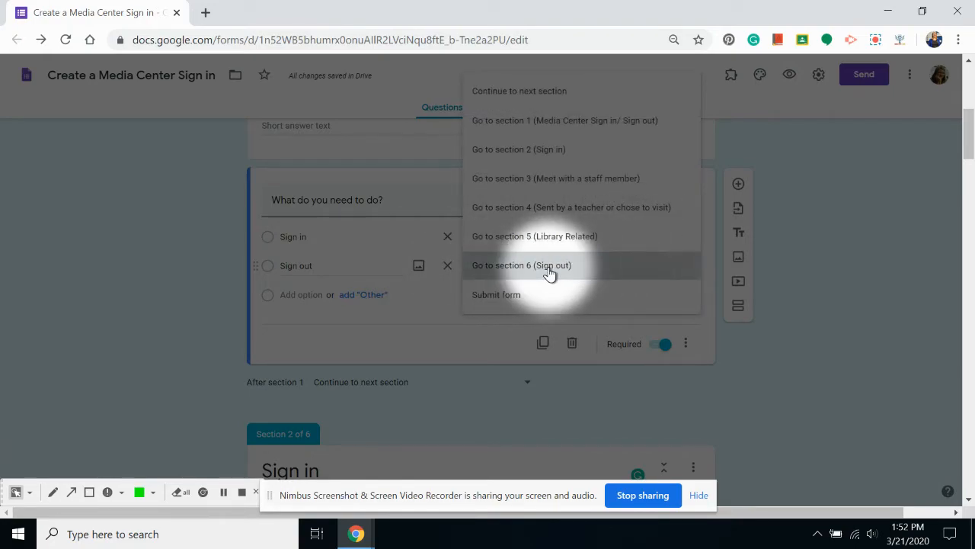
# Step: Route the Sign out answer to section 6 (Sign out)
pyautogui.click(521, 265)
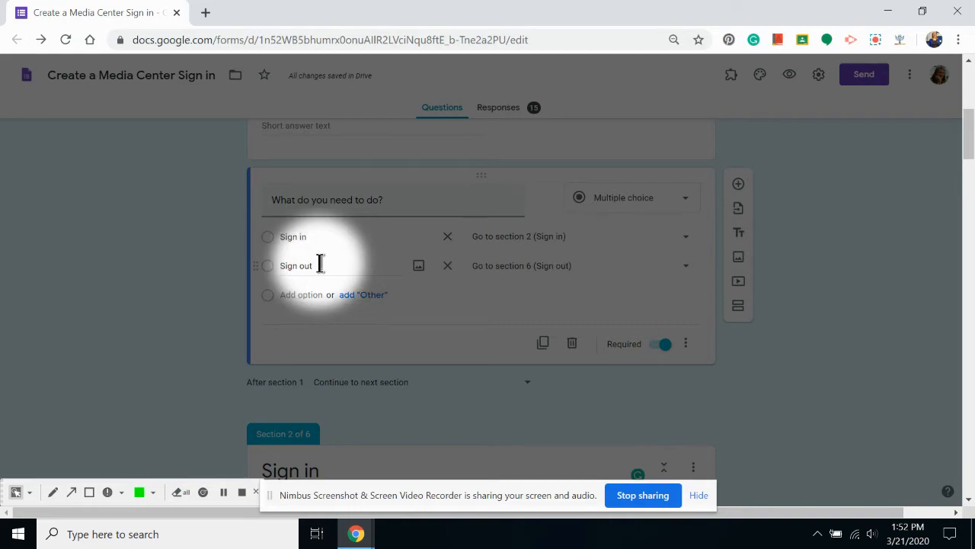
# Step: Scroll down to the visit-reason question's go-to-section settings
pyautogui.scroll(-3)
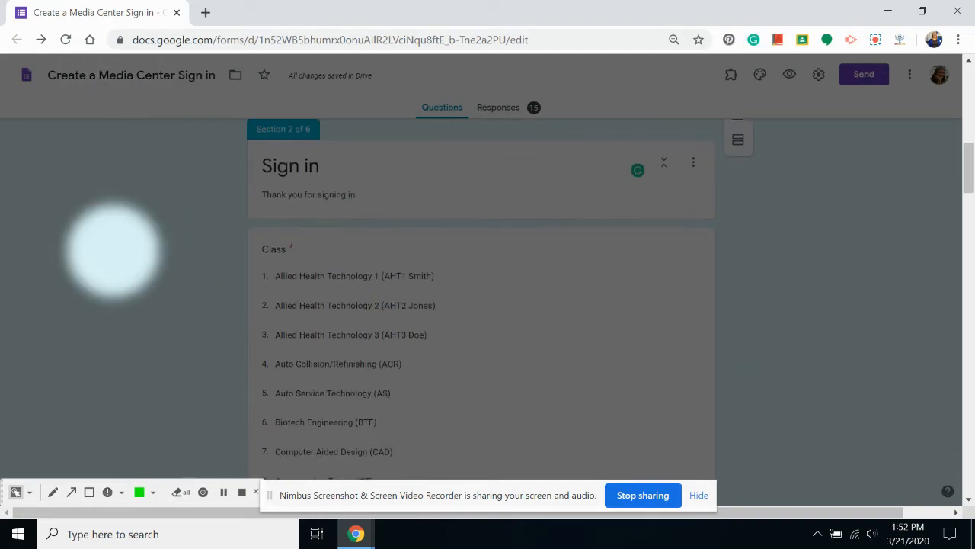
pyautogui.scroll(-3)
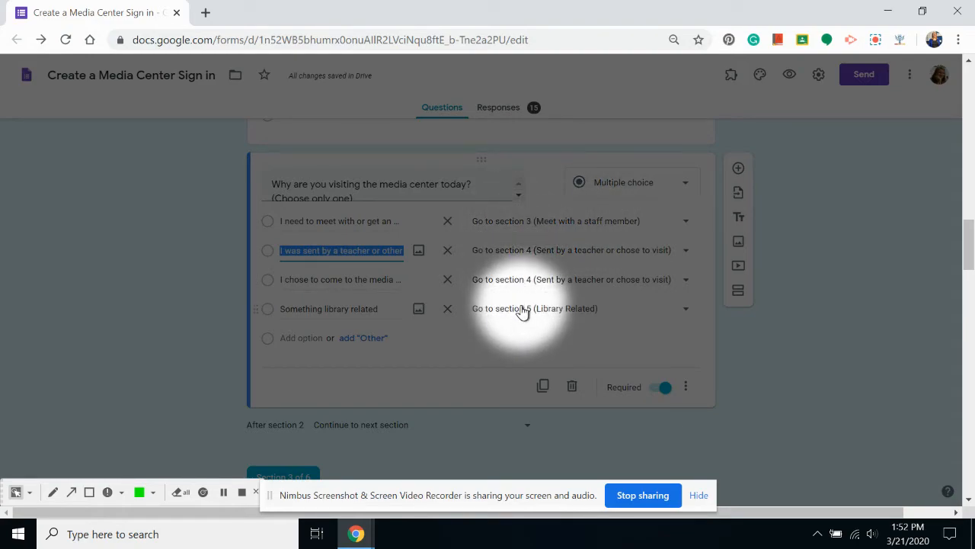
pyautogui.moveTo(510, 234)
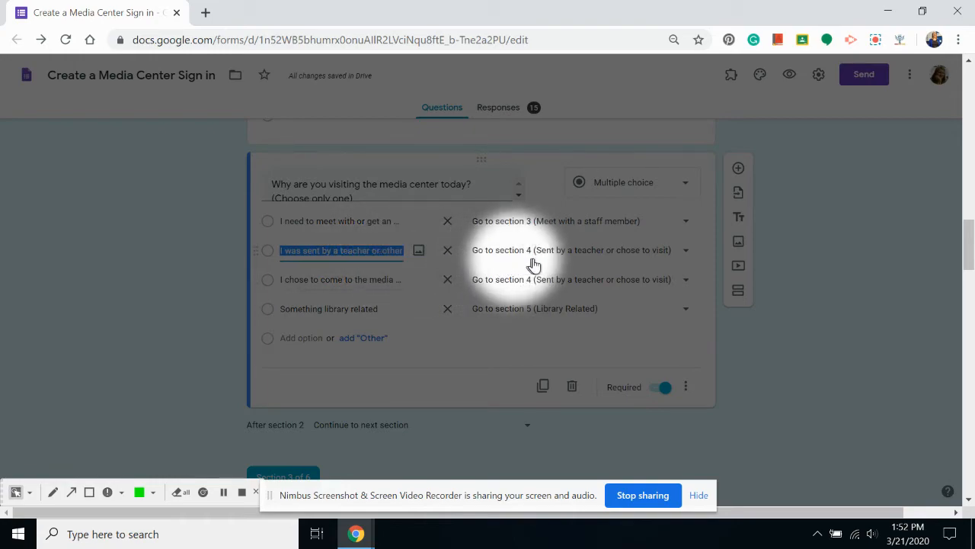
pyautogui.moveTo(528, 262)
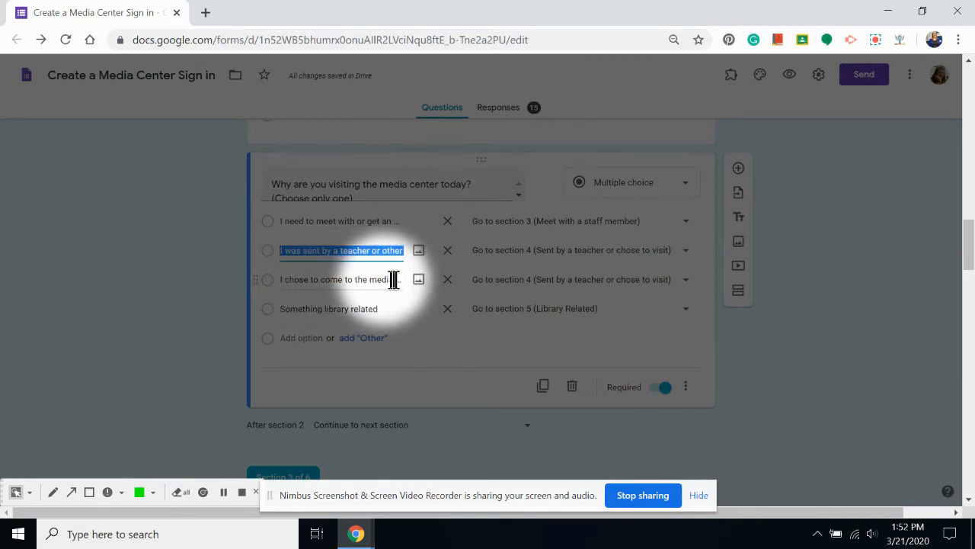
pyautogui.moveTo(480, 288)
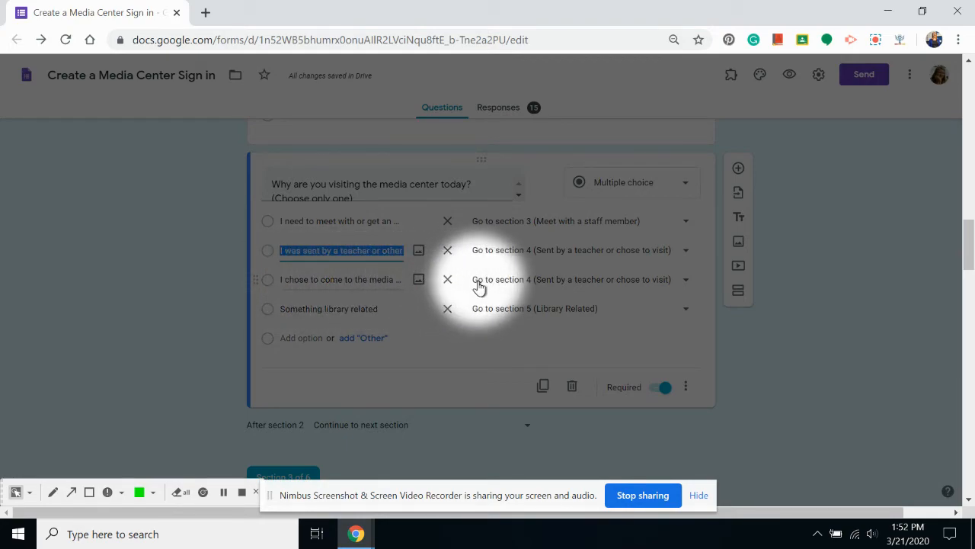
pyautogui.scroll(-3)
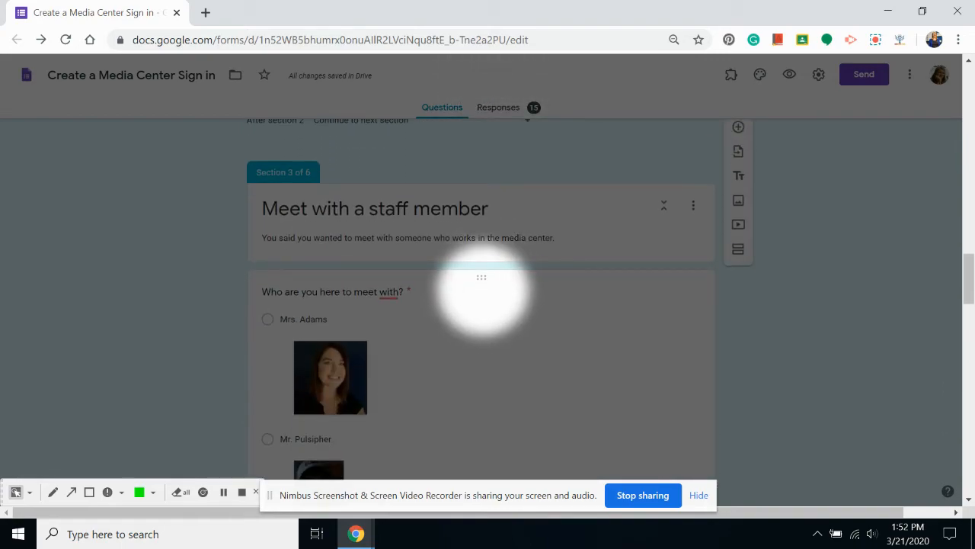
pyautogui.scroll(-3)
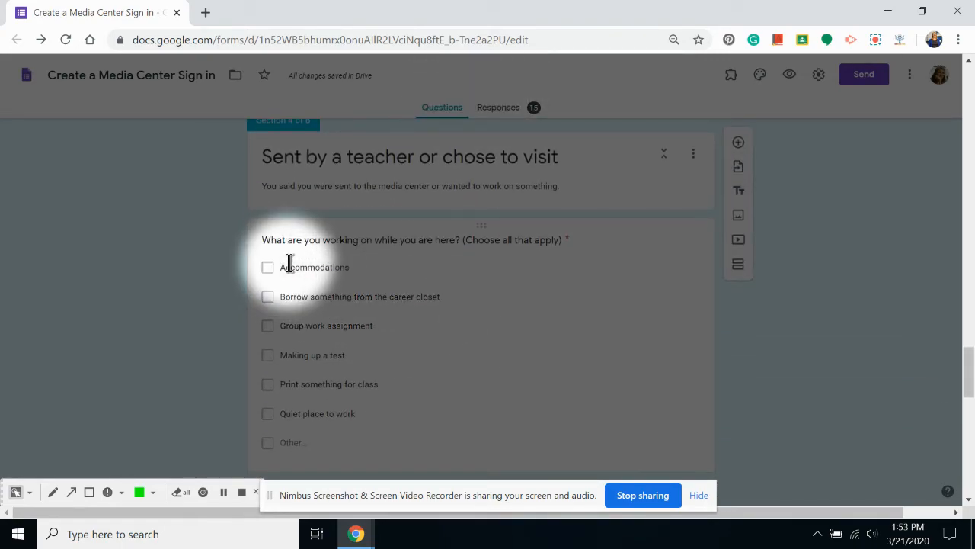
pyautogui.moveTo(299, 416)
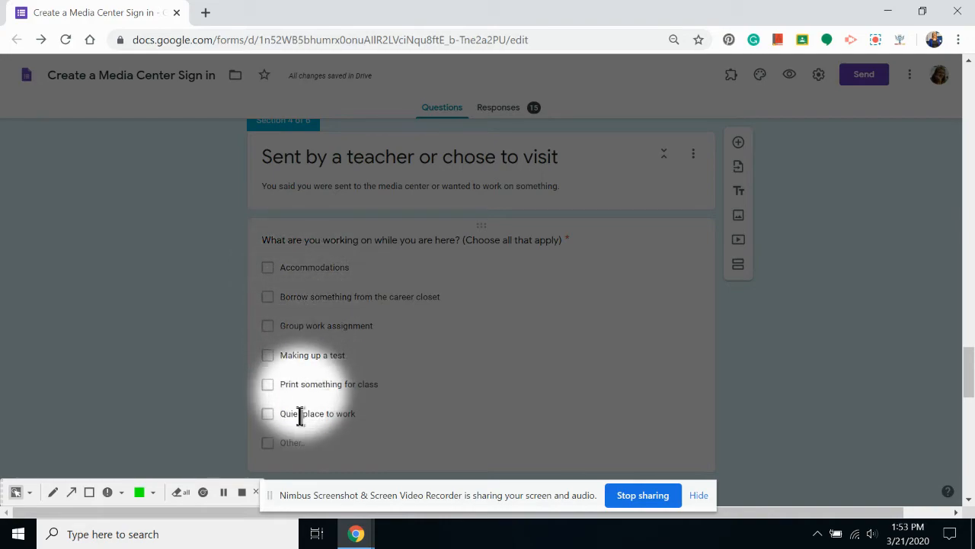
pyautogui.moveTo(388, 312)
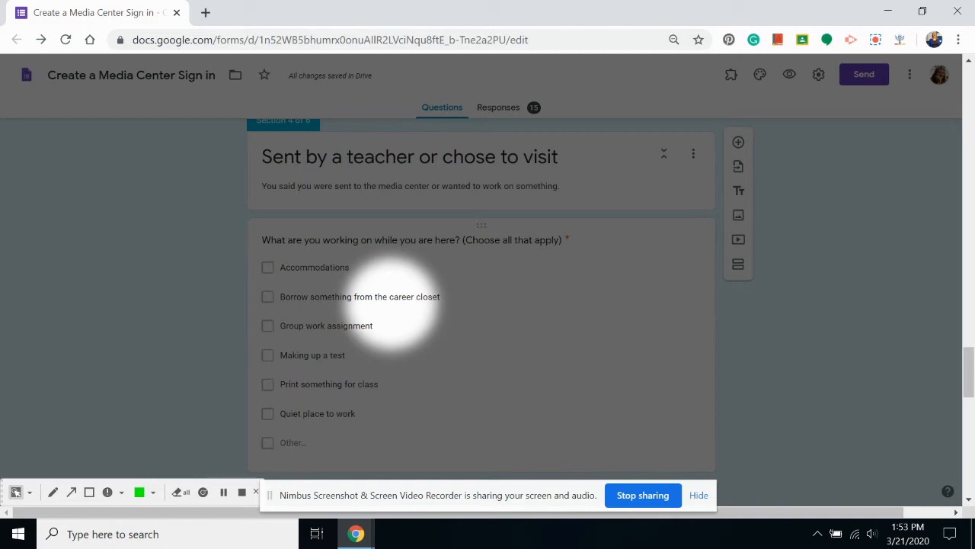
pyautogui.scroll(-3)
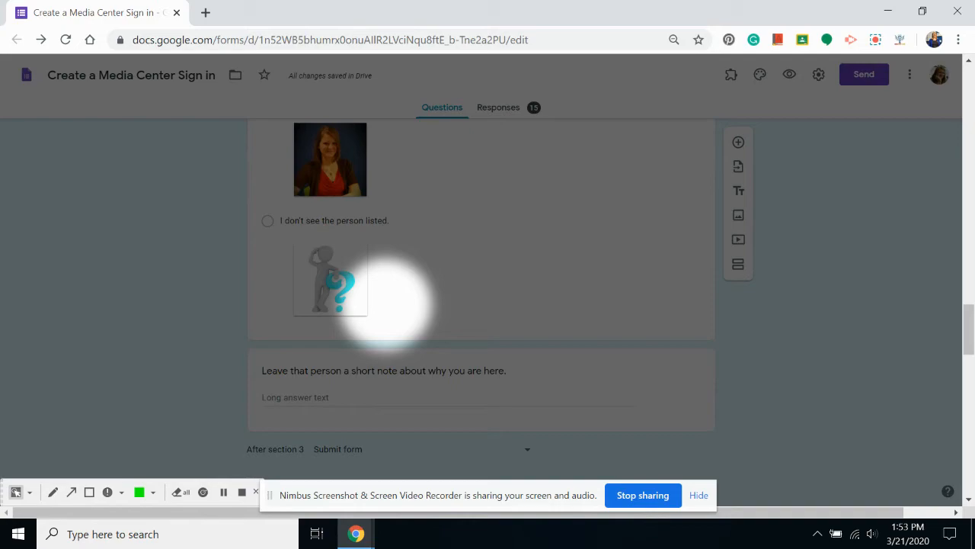
# Step: Set 'After section 3' to Submit form and scroll back through the sections
pyautogui.scroll(-3)
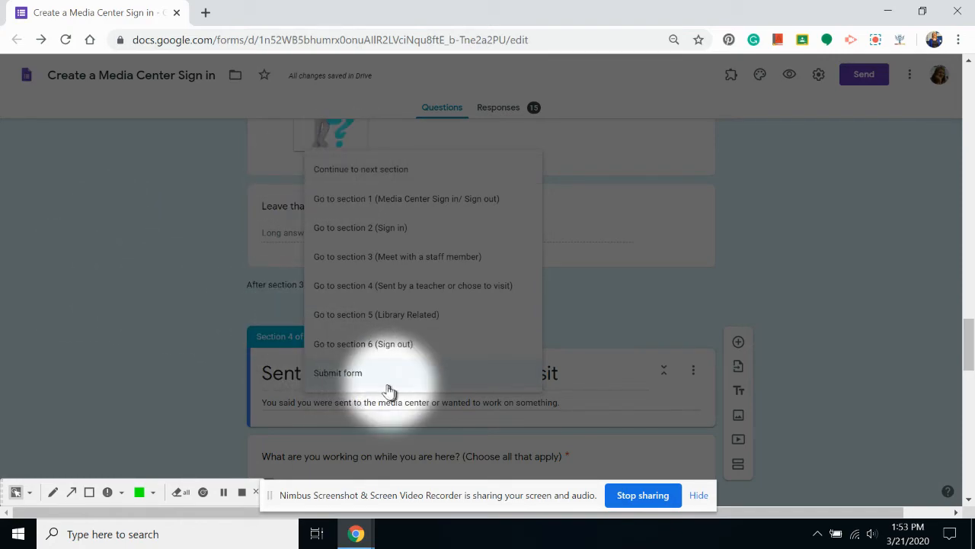
pyautogui.click(337, 371)
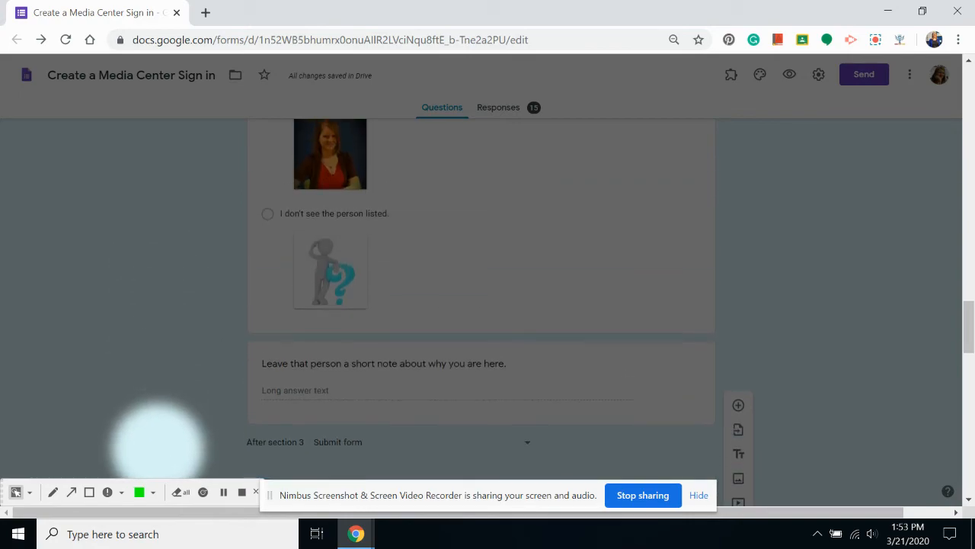
pyautogui.scroll(-3)
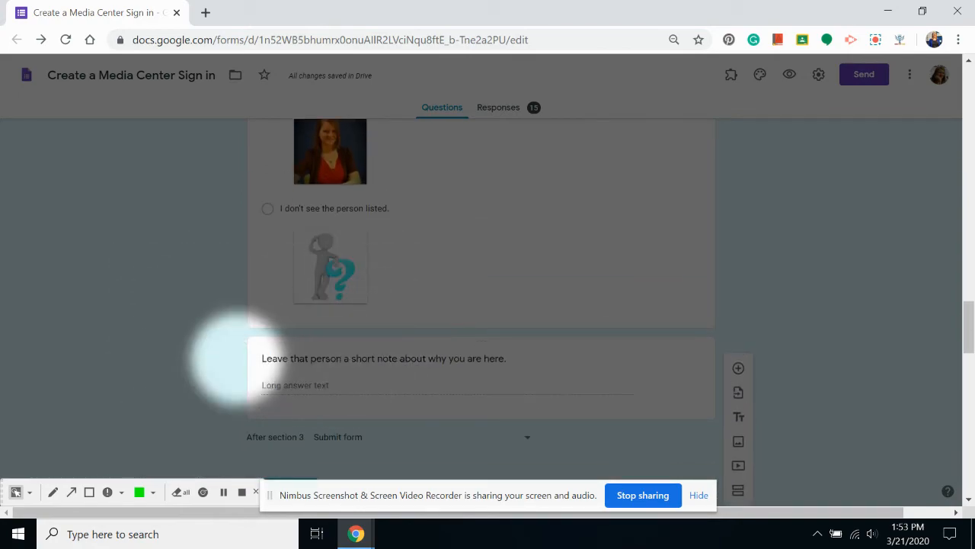
pyautogui.scroll(-3)
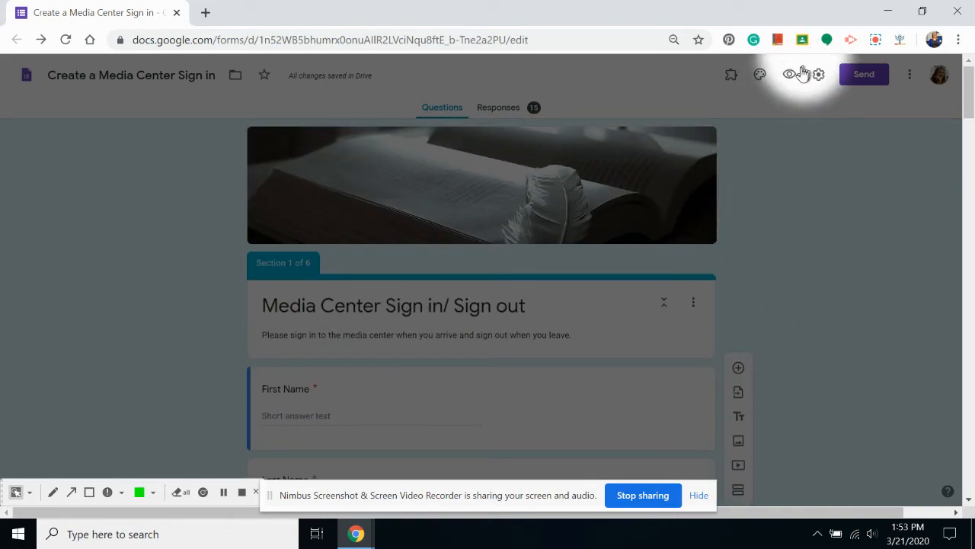
pyautogui.moveTo(789, 75)
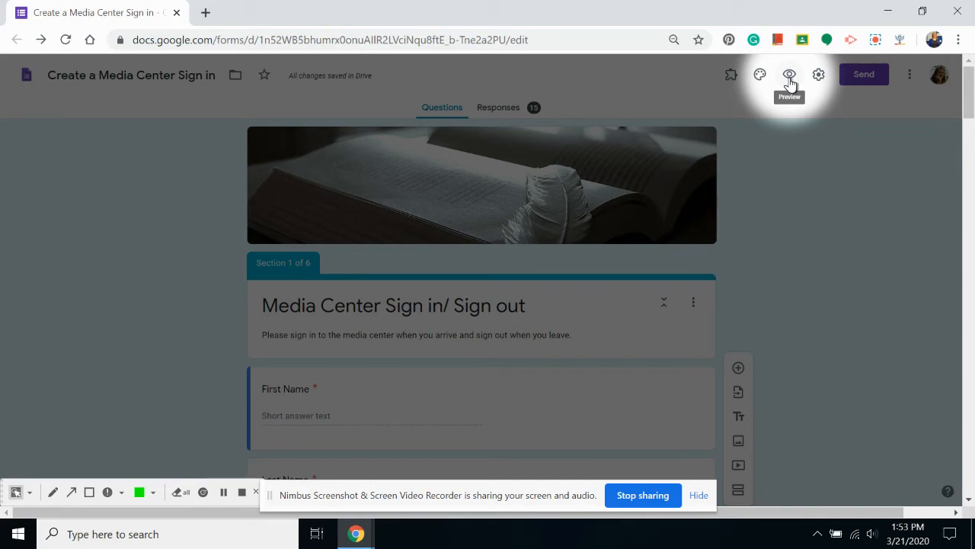
# Step: Open the form preview in a new tab
pyautogui.click(789, 75)
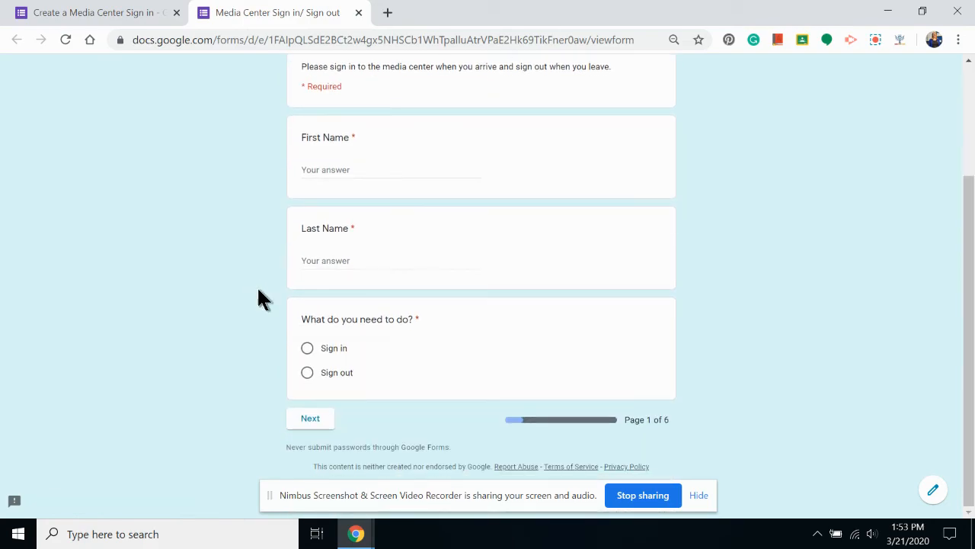
# Step: Fill the preview with 'my name', 'my last' and choose Sign in
pyautogui.click(389, 169)
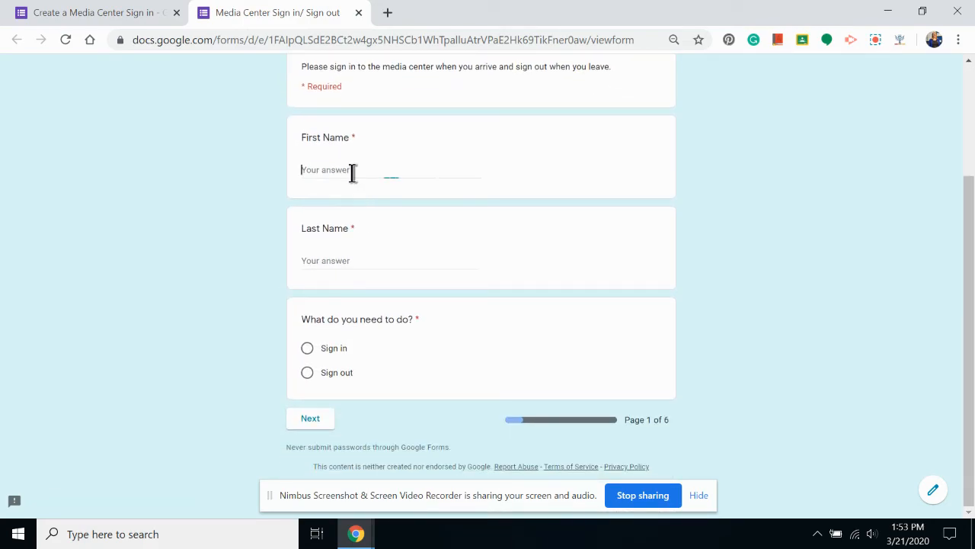
pyautogui.write('my name')
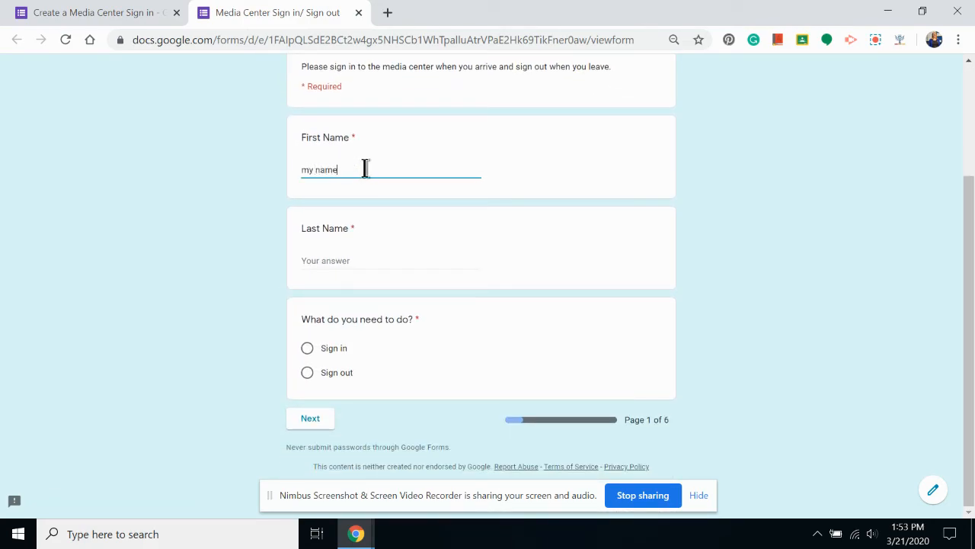
pyautogui.write('my last name')
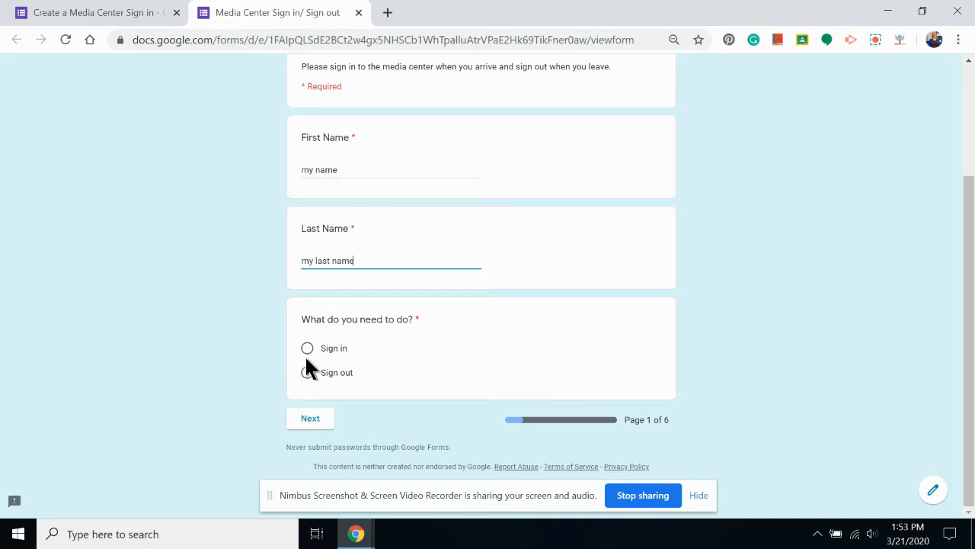
pyautogui.click(306, 348)
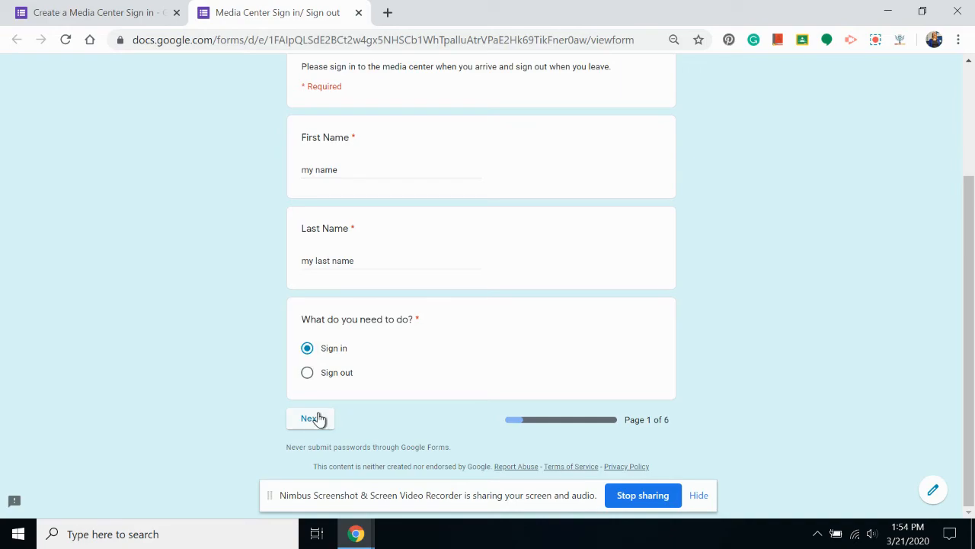
# Step: Fill the test response with PM session and 'I chose to come', continuing through the pages
pyautogui.click(311, 417)
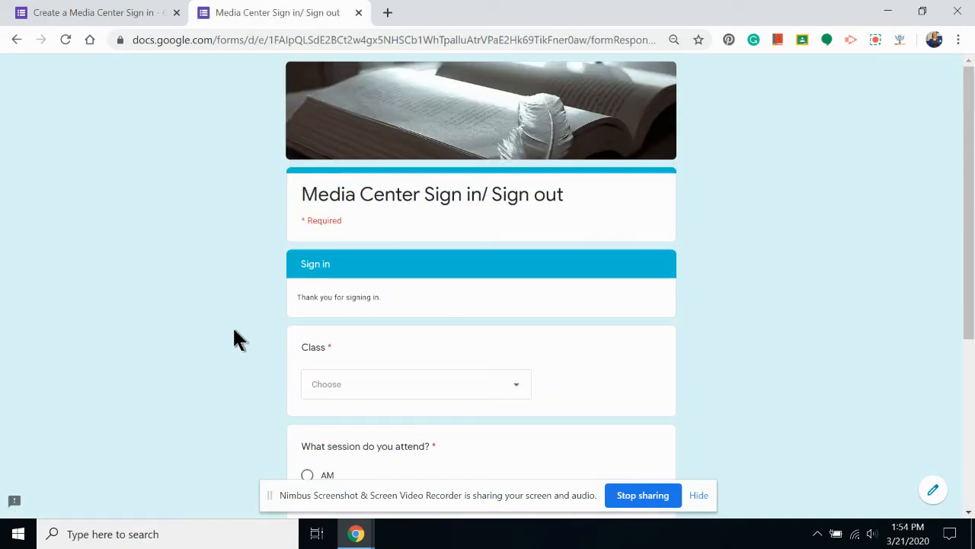
pyautogui.moveTo(244, 229)
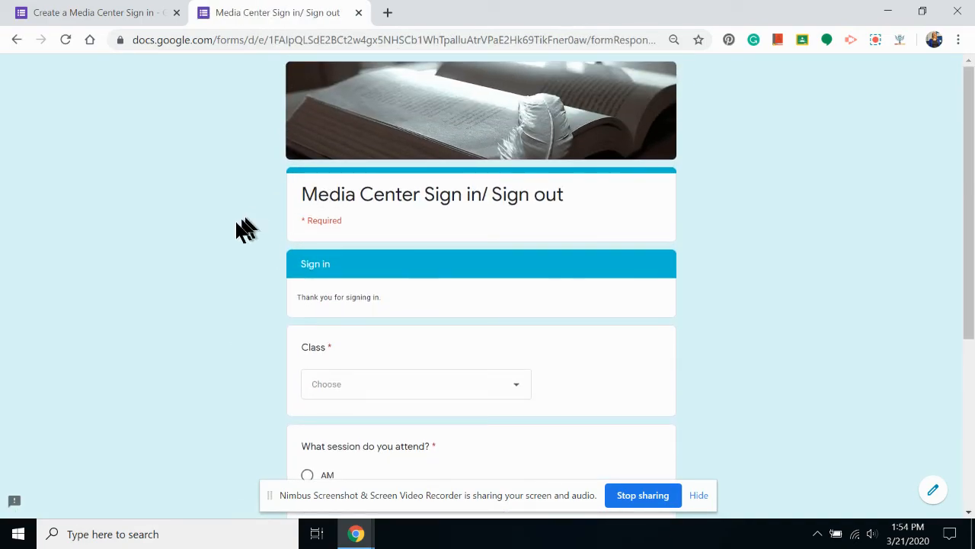
pyautogui.scroll(-3)
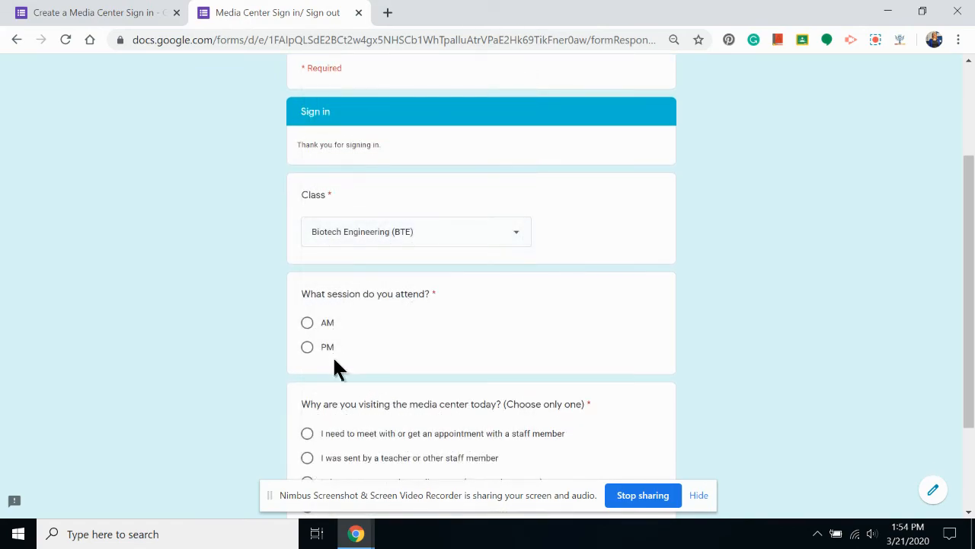
pyautogui.click(308, 347)
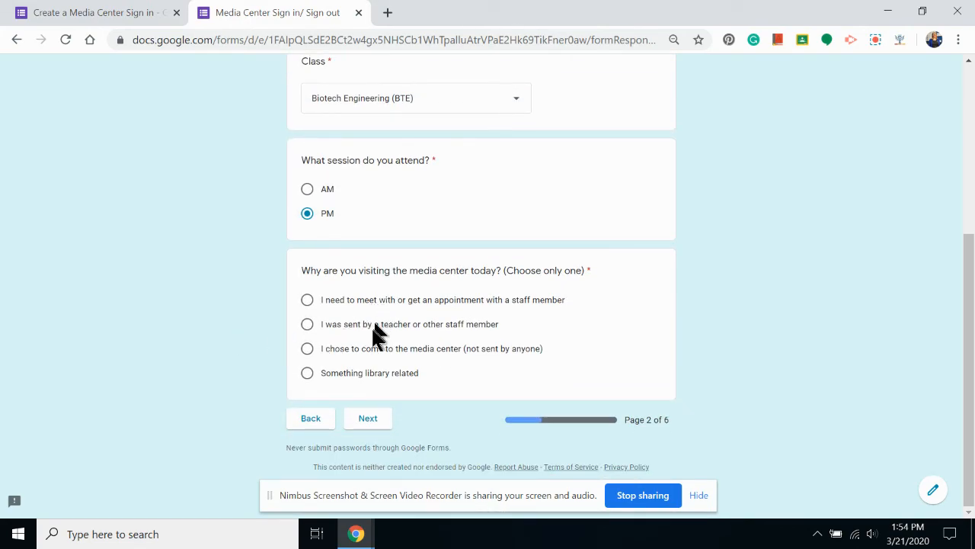
pyautogui.moveTo(343, 381)
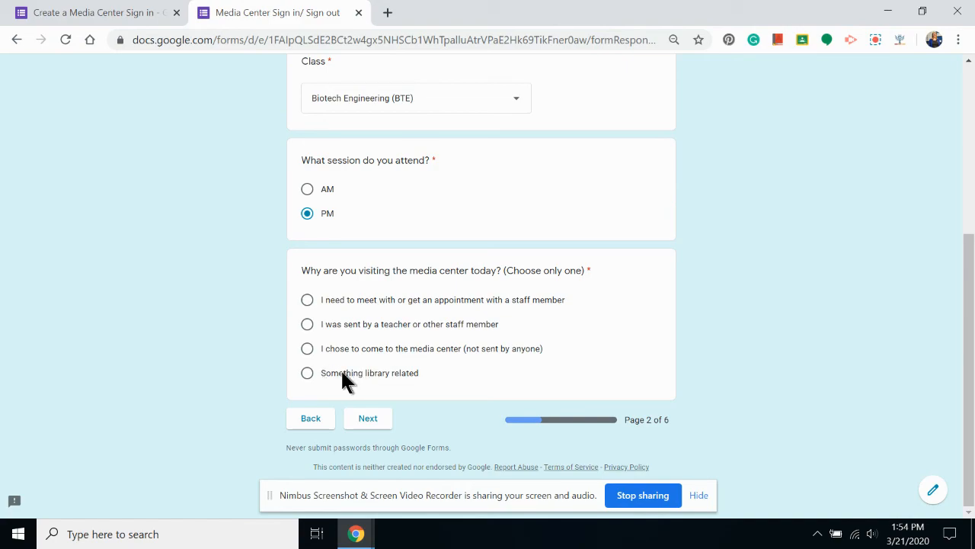
pyautogui.moveTo(399, 357)
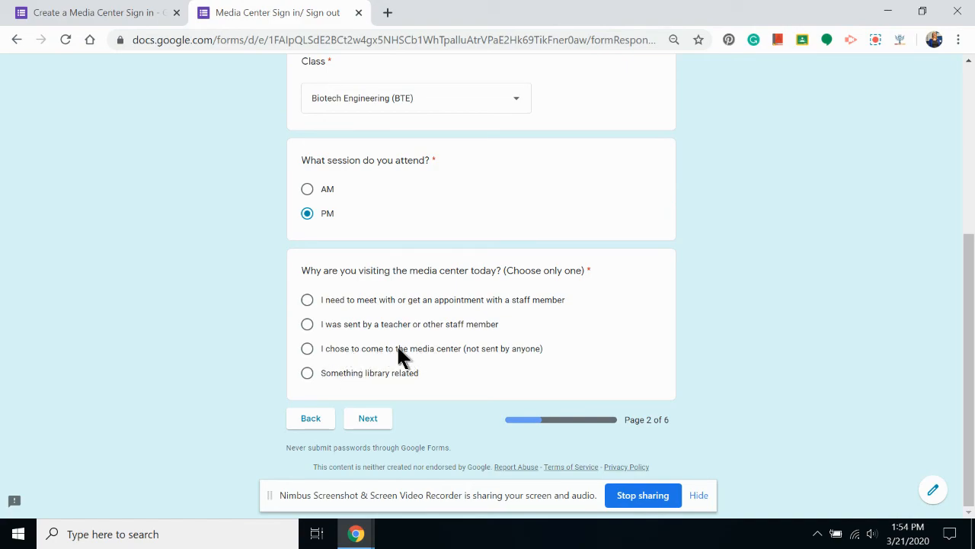
pyautogui.click(308, 347)
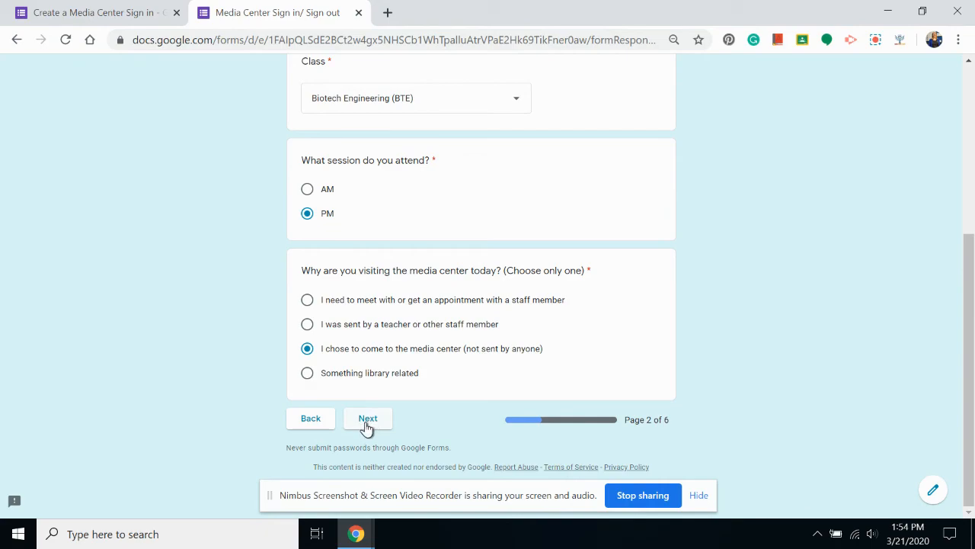
pyautogui.click(369, 417)
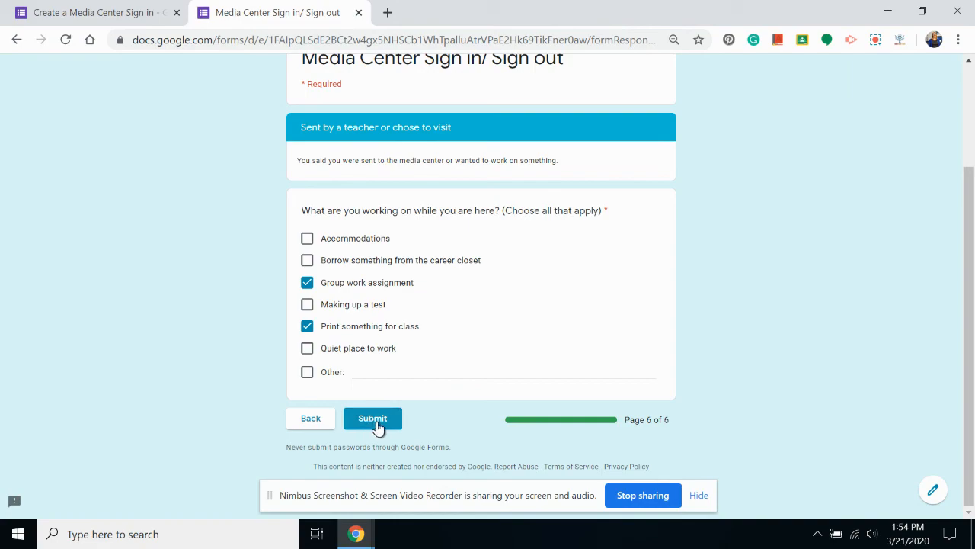
# Step: Submit the test response and return to the form editor
pyautogui.click(372, 418)
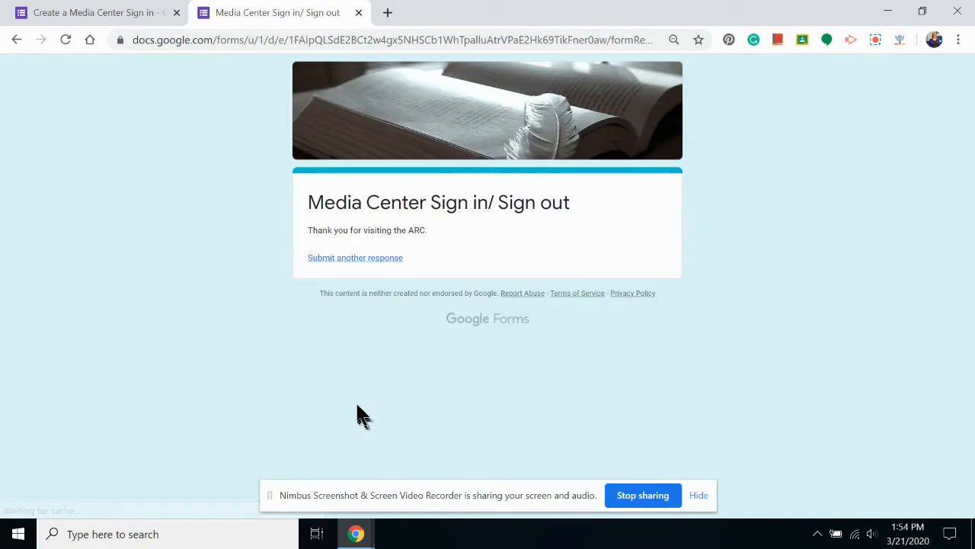
pyautogui.click(92, 12)
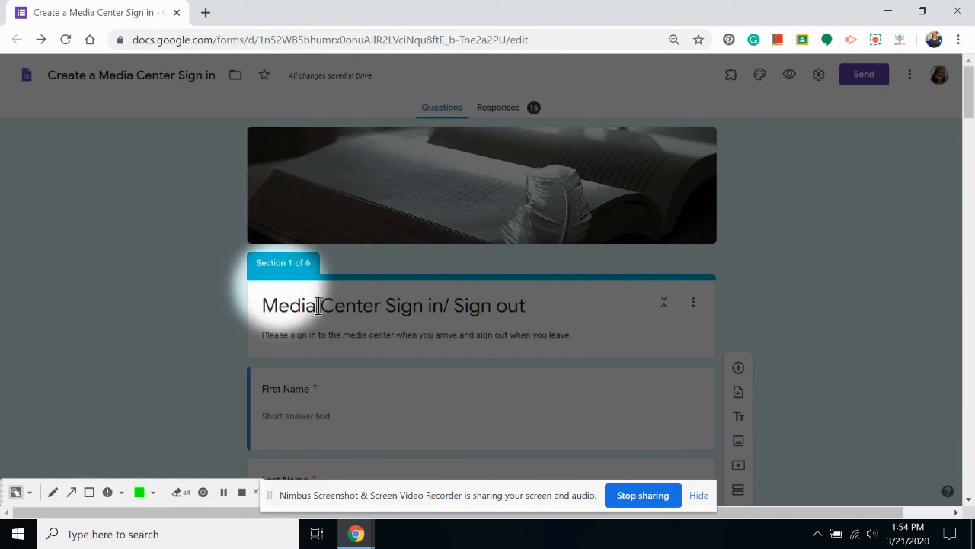
pyautogui.scroll(-3)
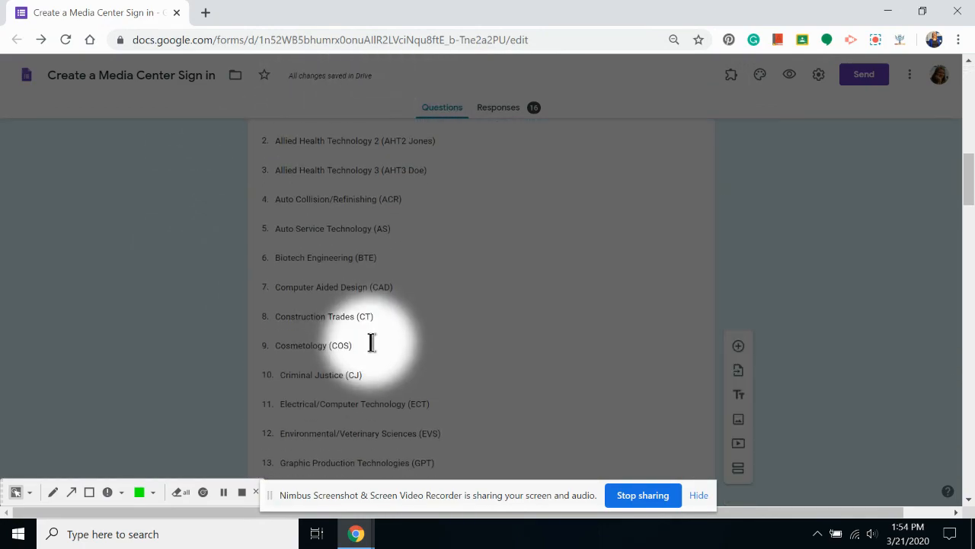
pyautogui.scroll(-3)
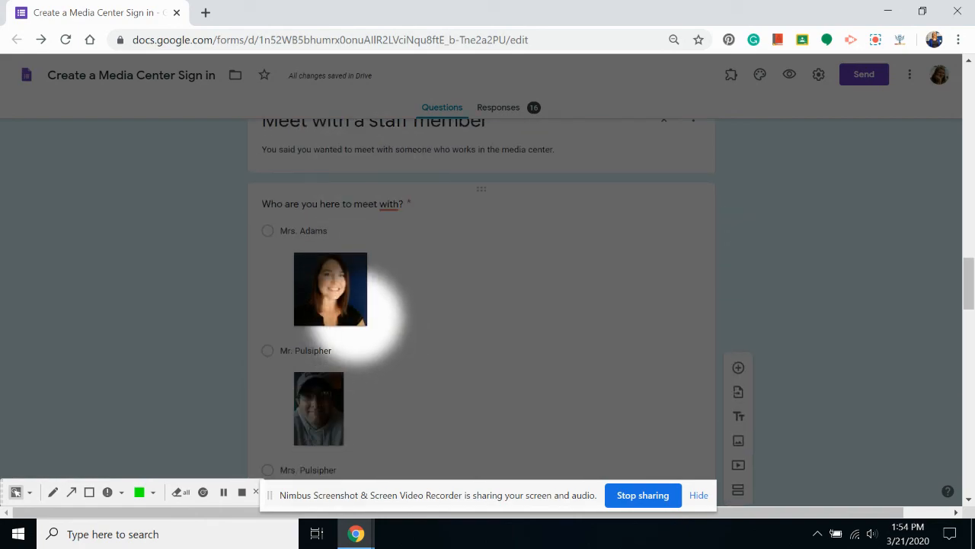
pyautogui.scroll(-3)
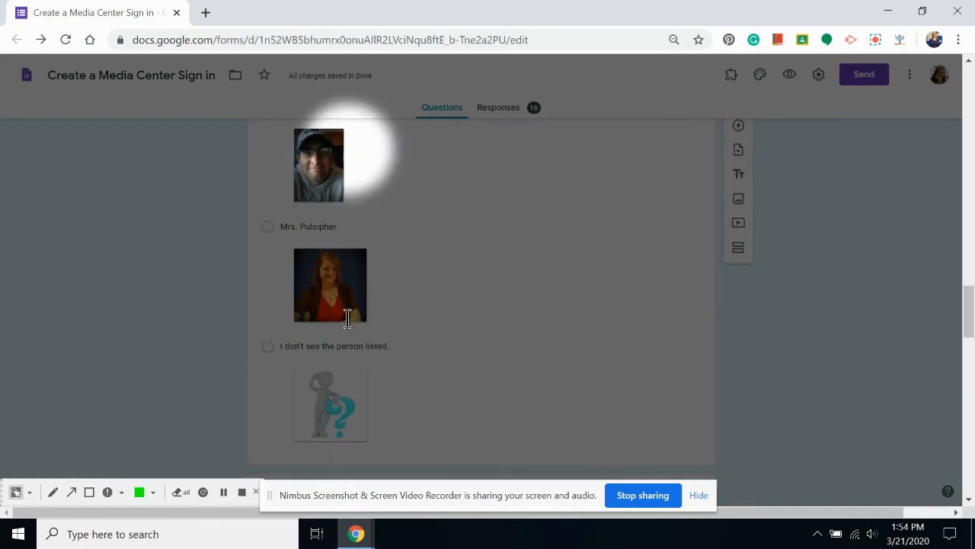
pyautogui.scroll(-3)
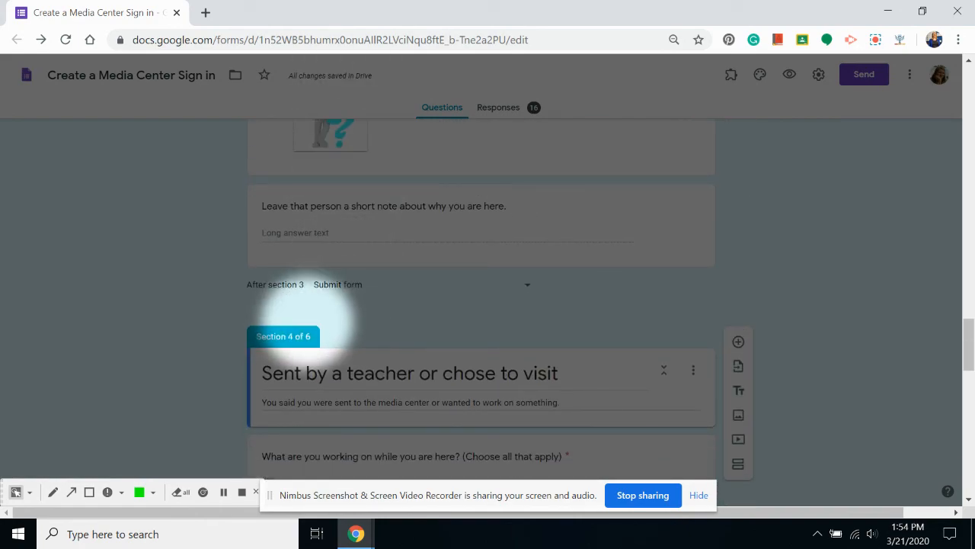
pyautogui.scroll(-3)
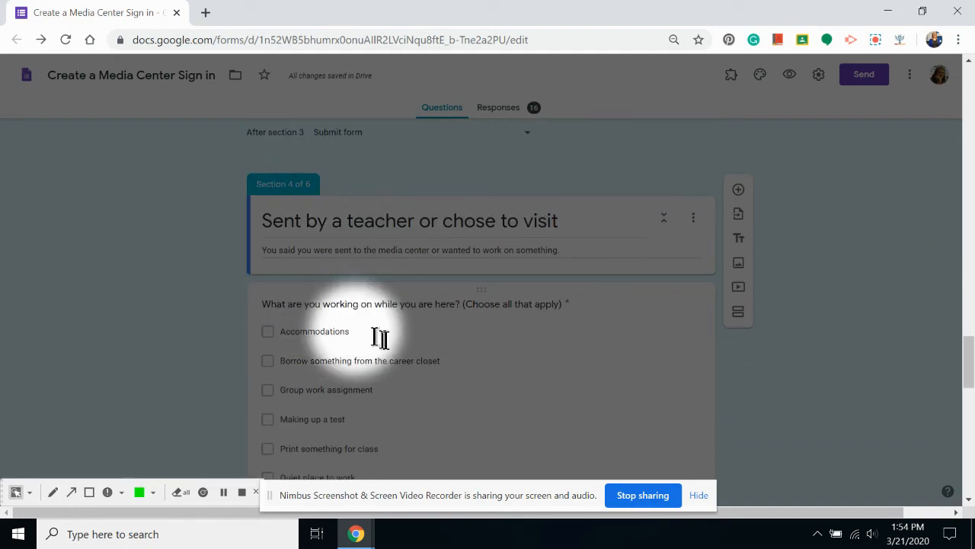